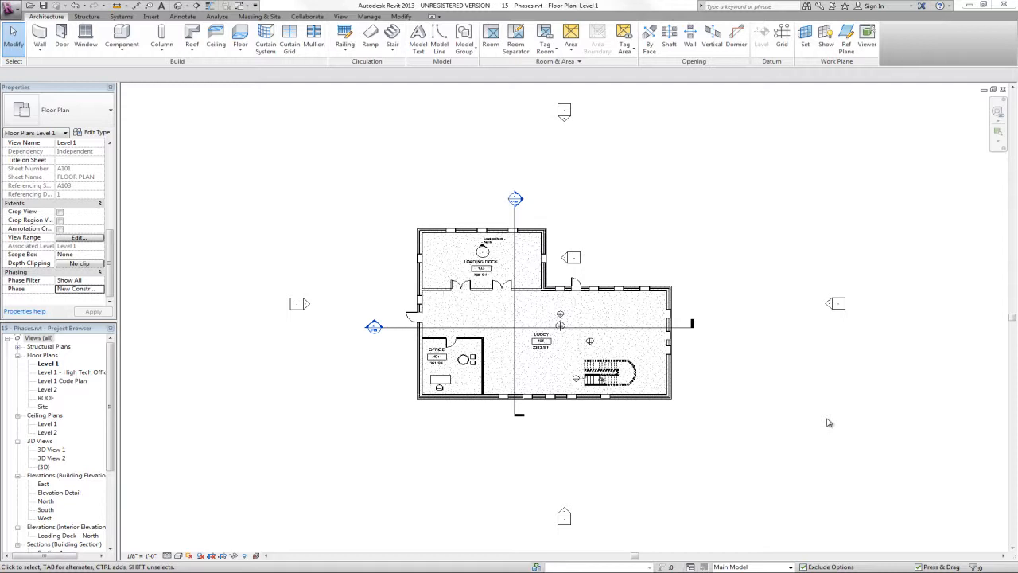
pyautogui.moveTo(882, 430)
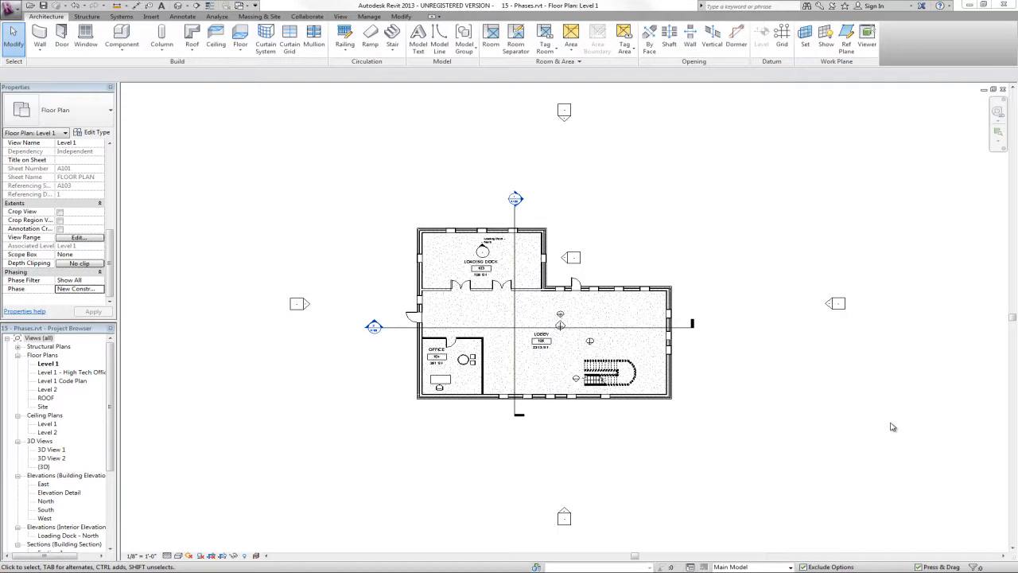
pyautogui.moveTo(246, 364)
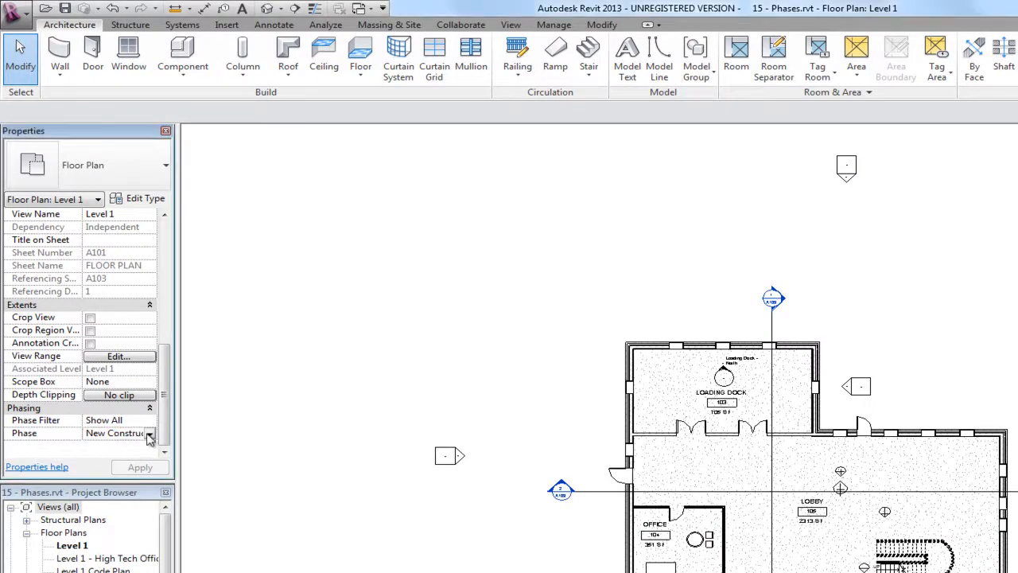
# - Check the loading dock wall's phasing, then set the Level 1 view's Phase to Existing
pyautogui.click(151, 433)
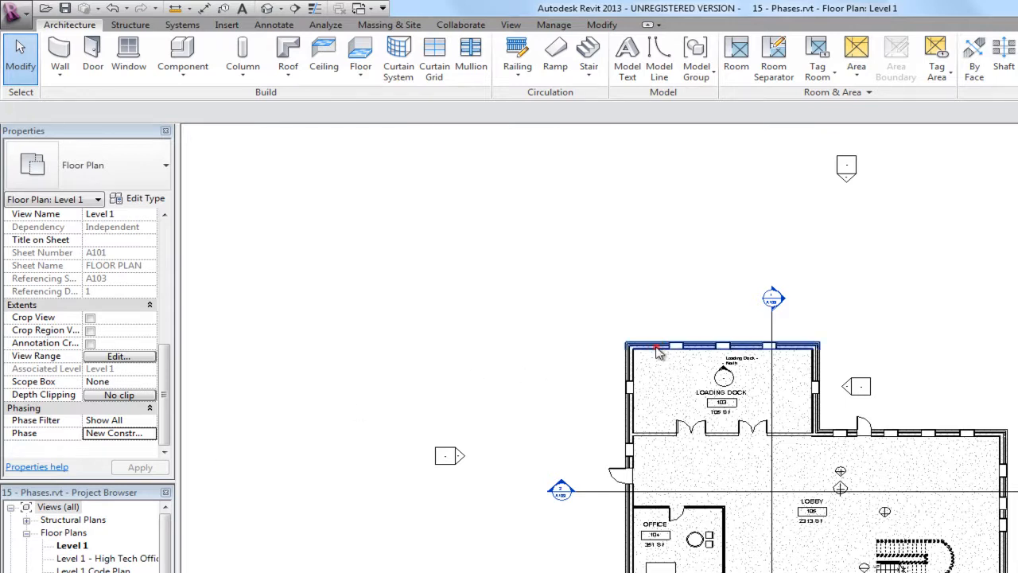
pyautogui.click(653, 347)
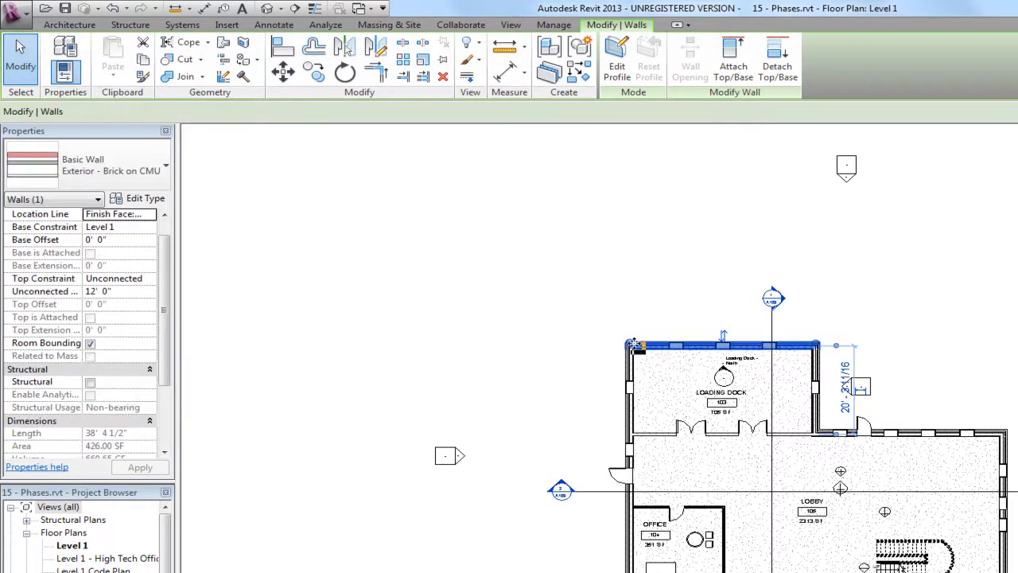
pyautogui.scroll(-3)
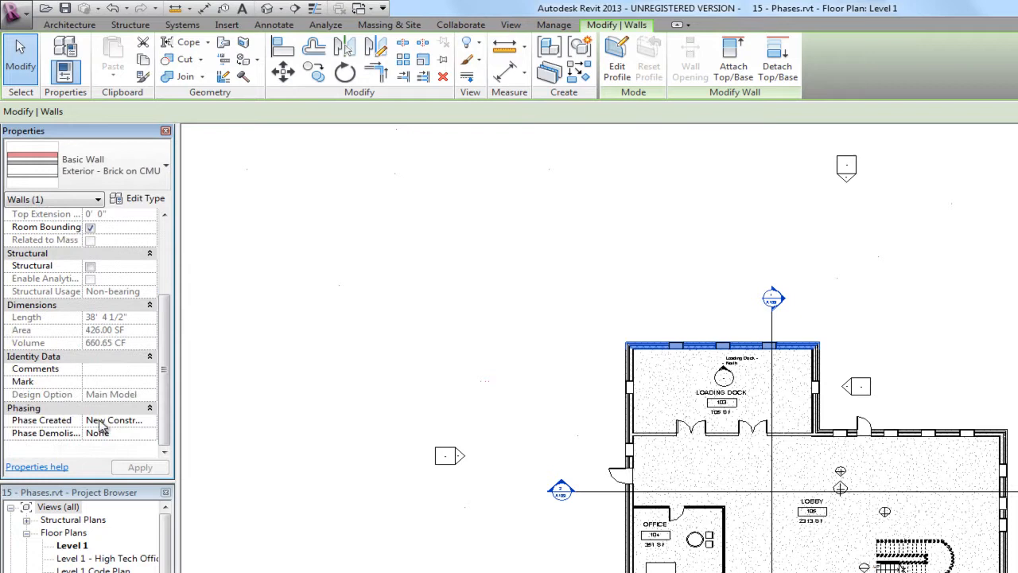
pyautogui.moveTo(41, 442)
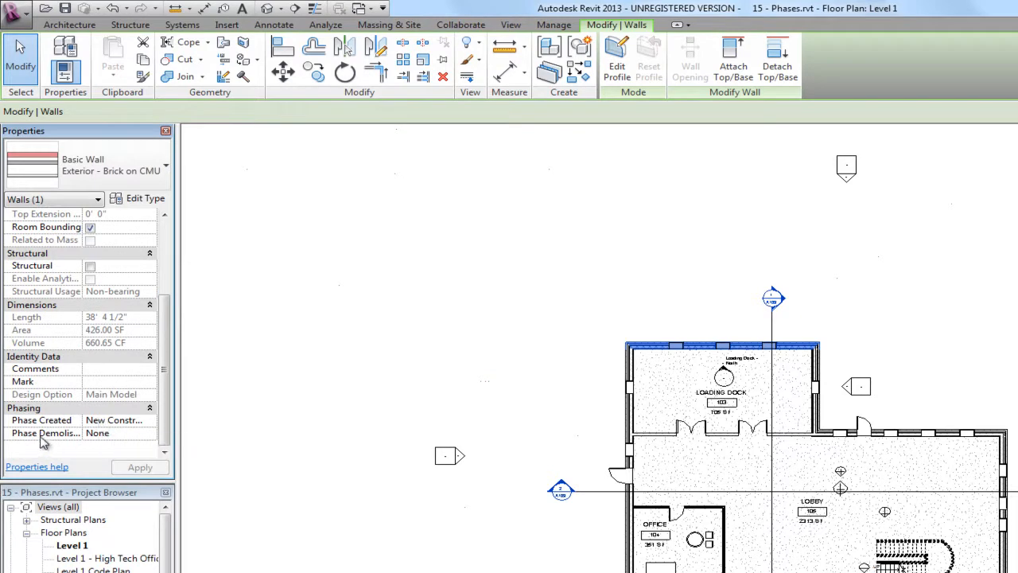
pyautogui.moveTo(114, 439)
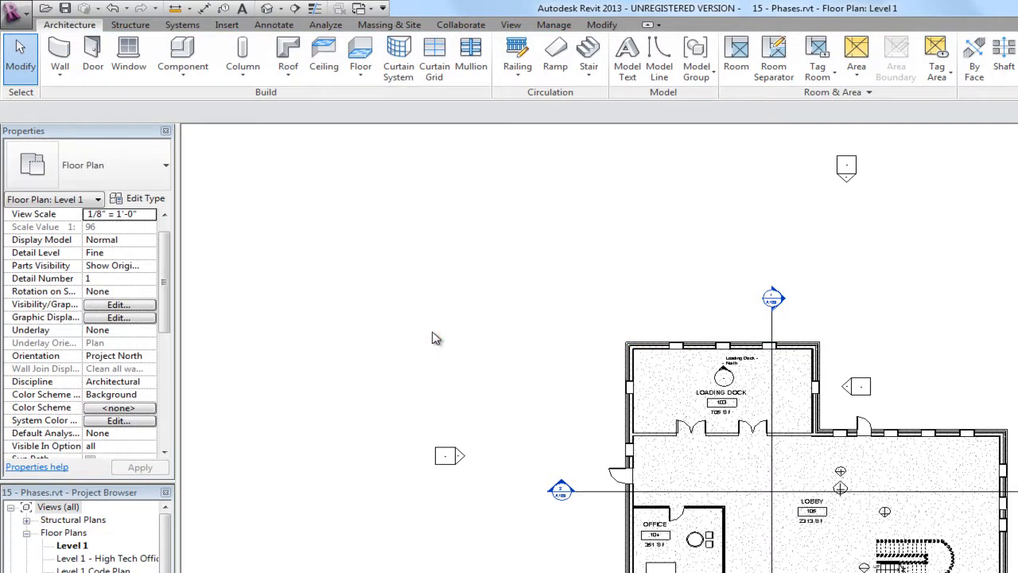
pyautogui.scroll(-3)
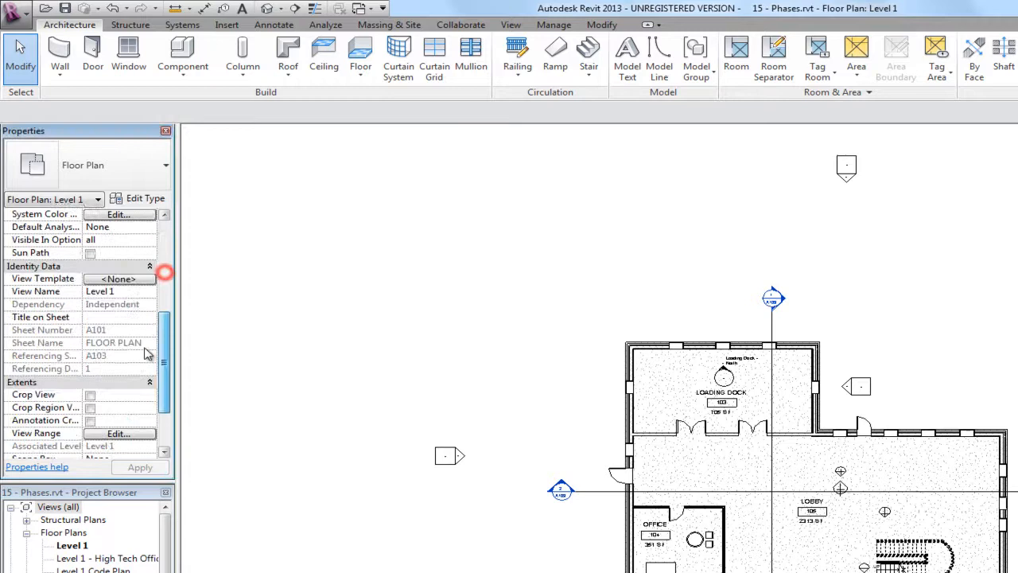
pyautogui.scroll(-3)
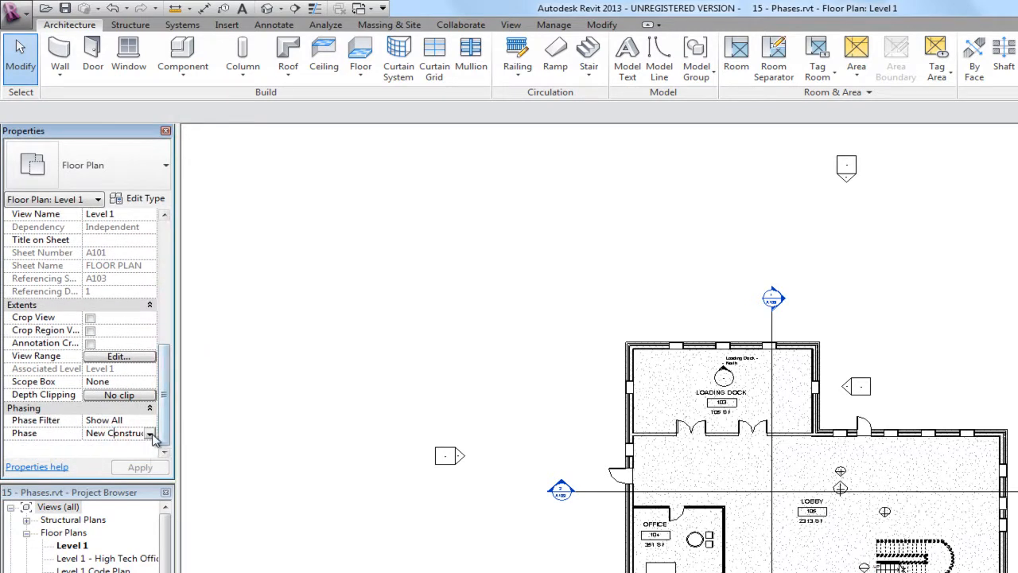
pyautogui.click(150, 433)
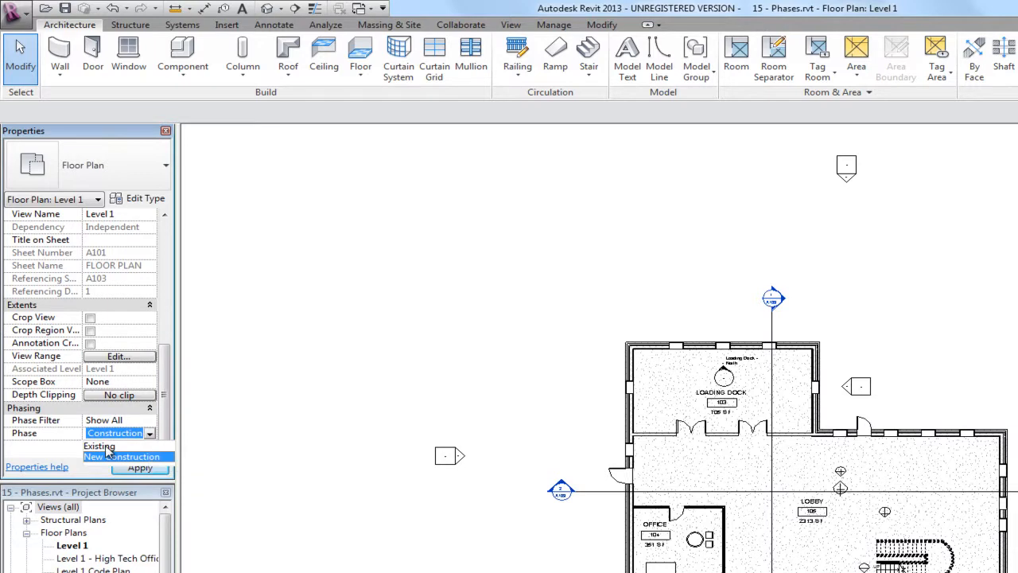
pyautogui.click(98, 446)
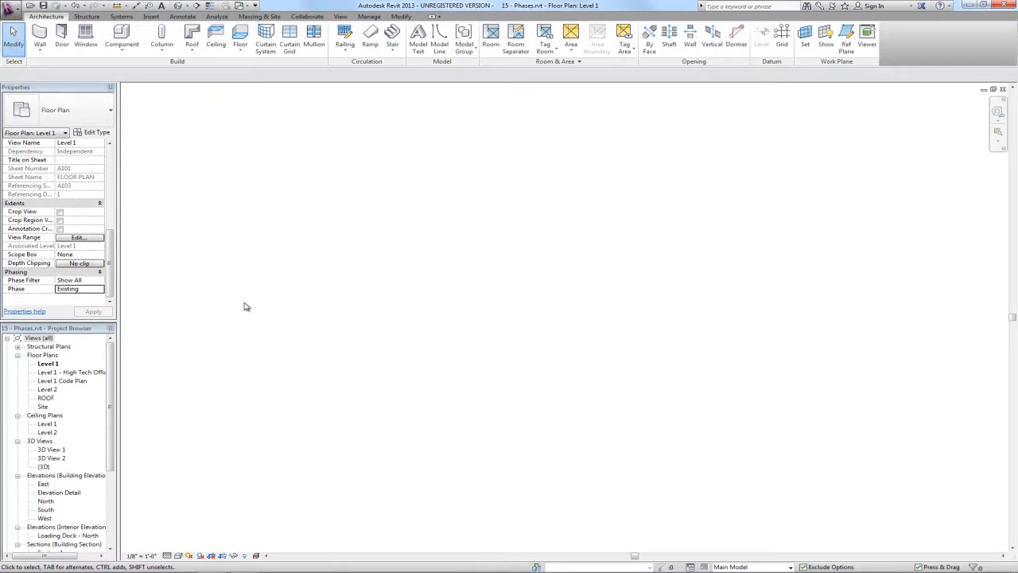
pyautogui.moveTo(485, 180)
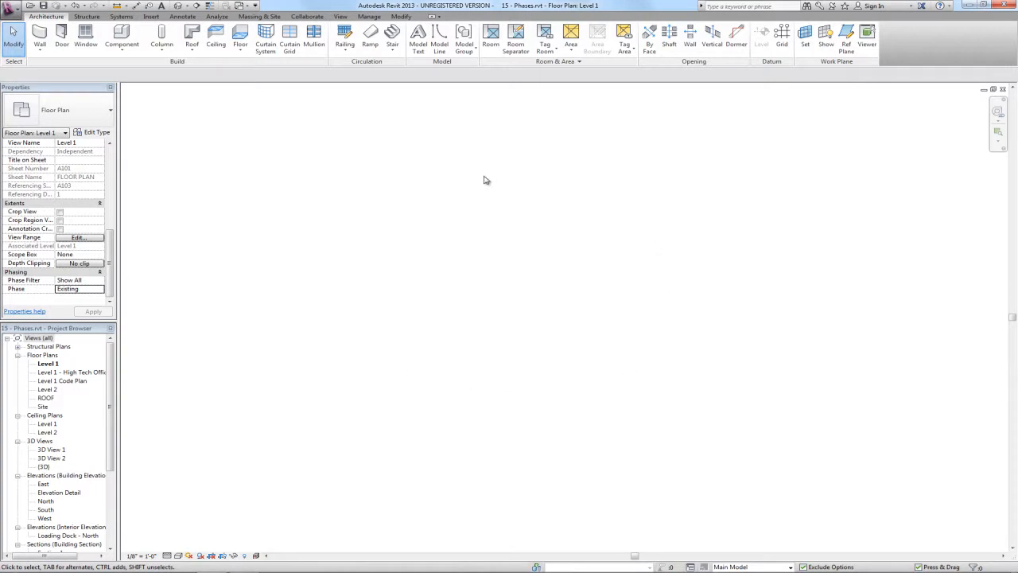
pyautogui.moveTo(481, 363)
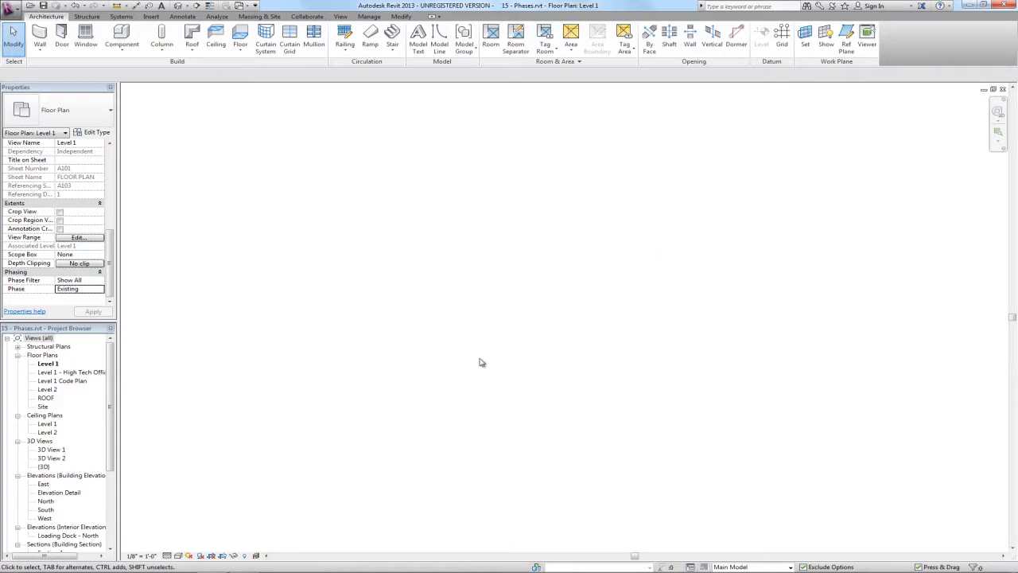
pyautogui.moveTo(513, 354)
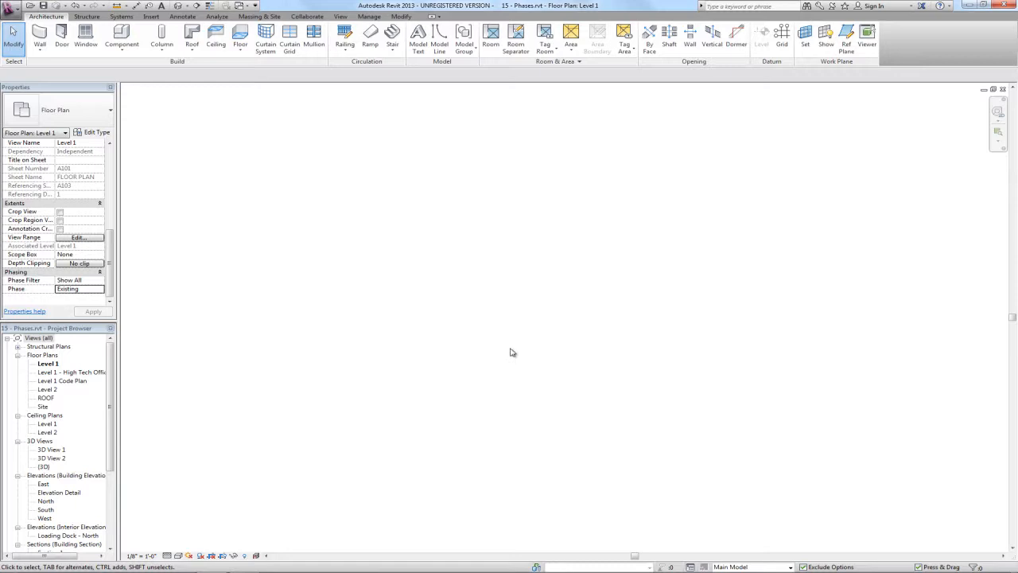
pyautogui.moveTo(825, 162)
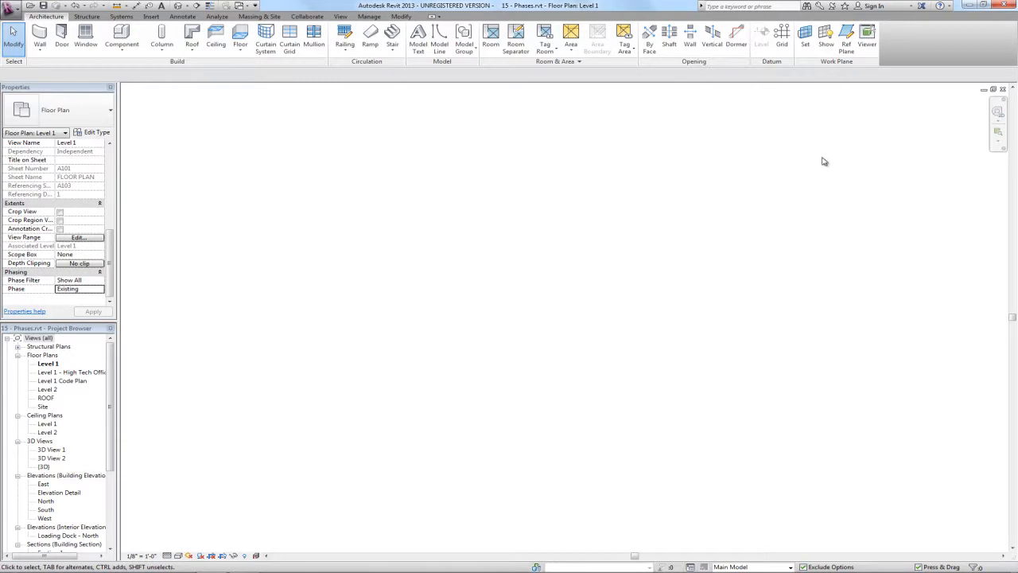
pyautogui.moveTo(791, 172)
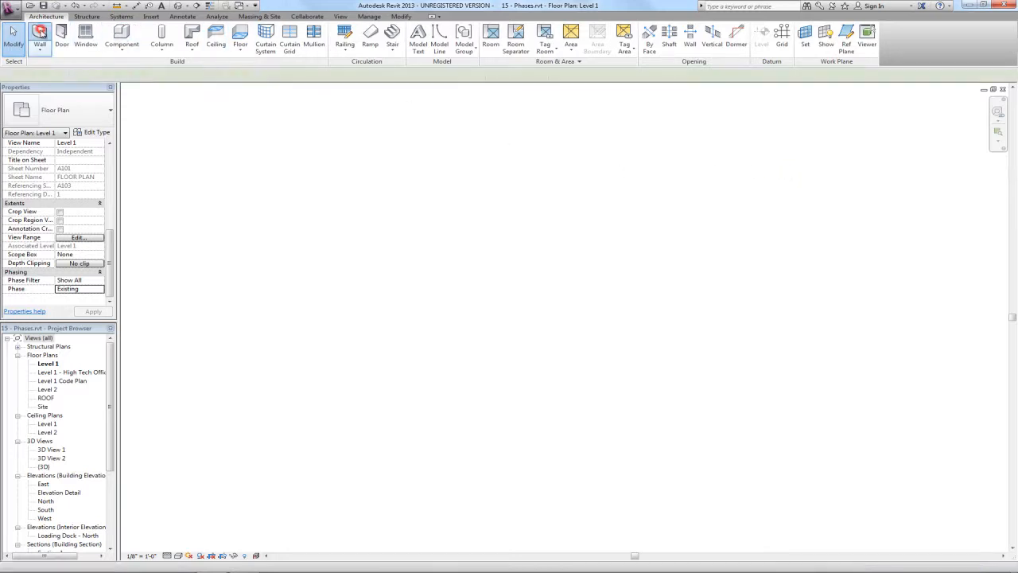
# - Draw a rectangular shed of Basic Wall Exterior - Brick on CMU walls on Level 1
pyautogui.click(62, 35)
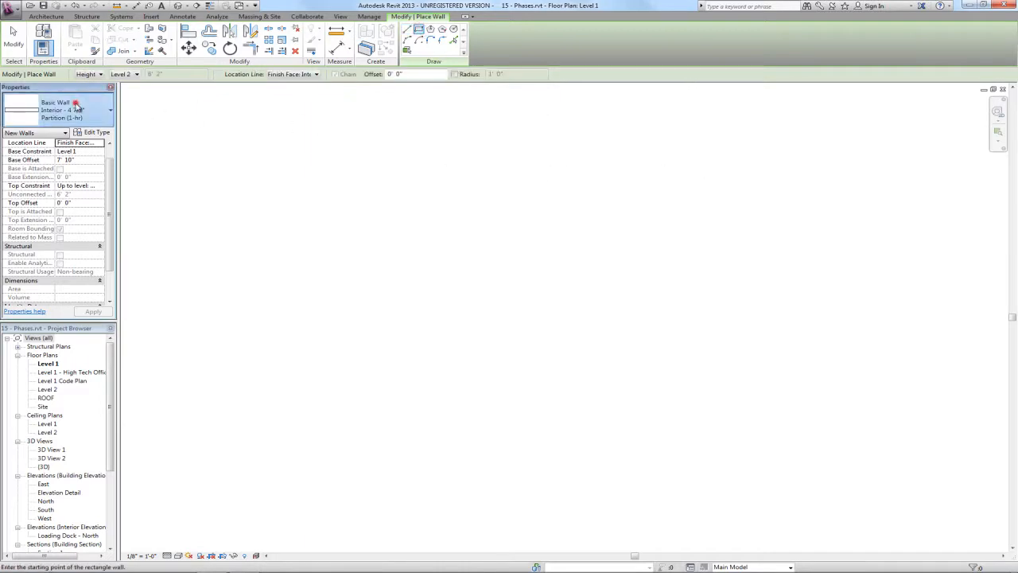
pyautogui.click(108, 110)
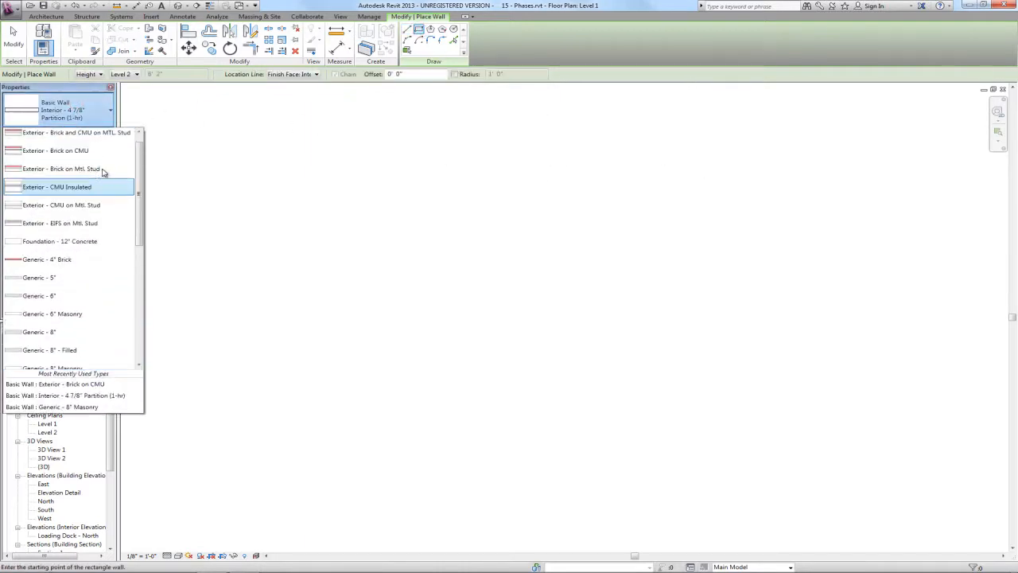
pyautogui.click(54, 149)
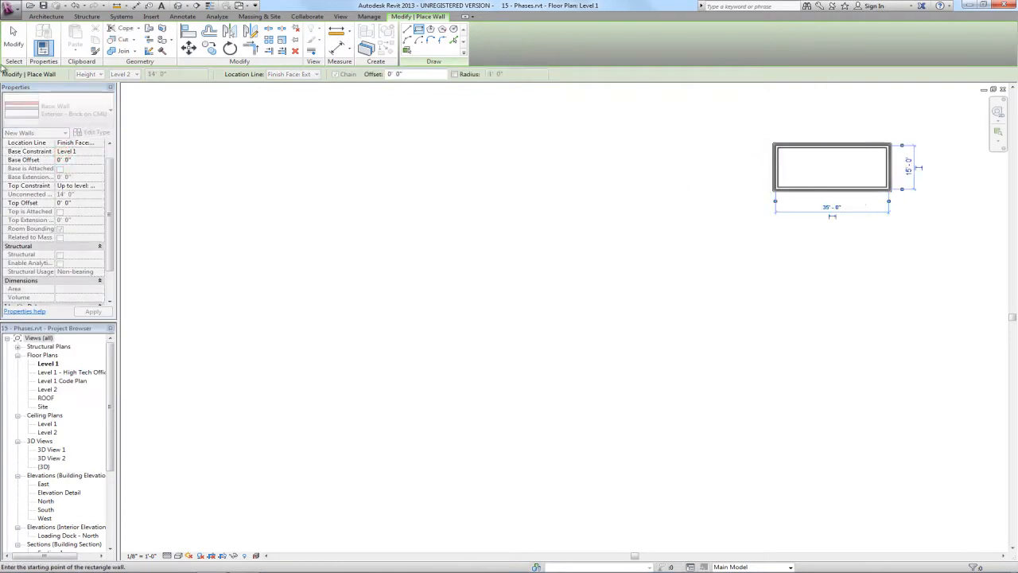
pyautogui.click(810, 141)
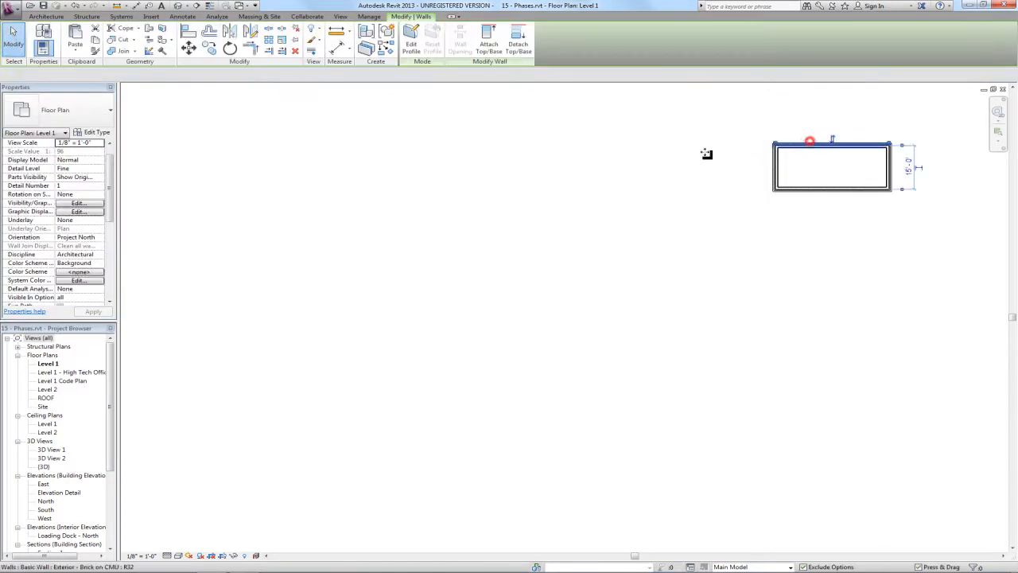
pyautogui.click(810, 141)
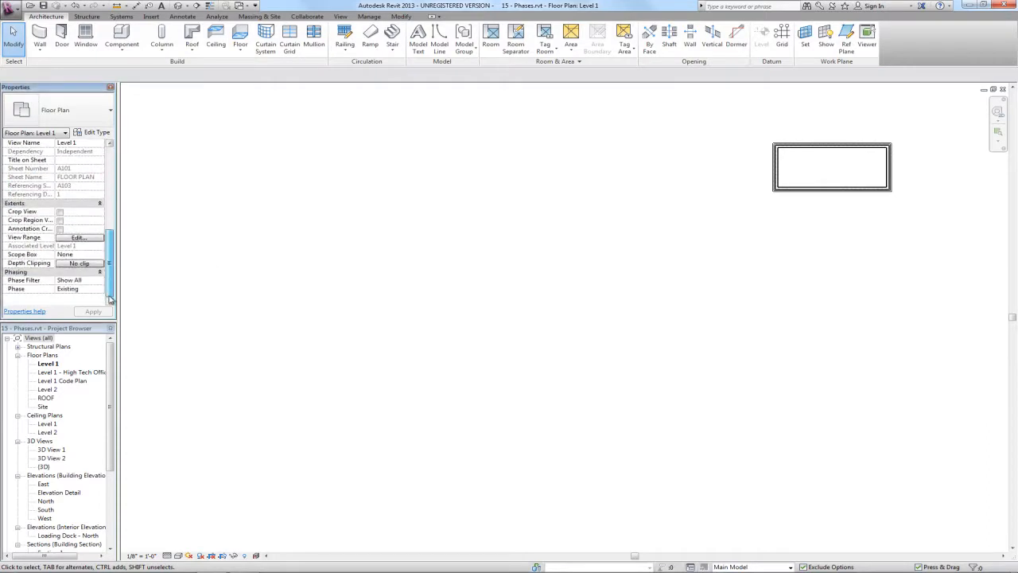
# - Set the Level 1 view's Phase back to New Construction so building and shed both show
pyautogui.click(77, 290)
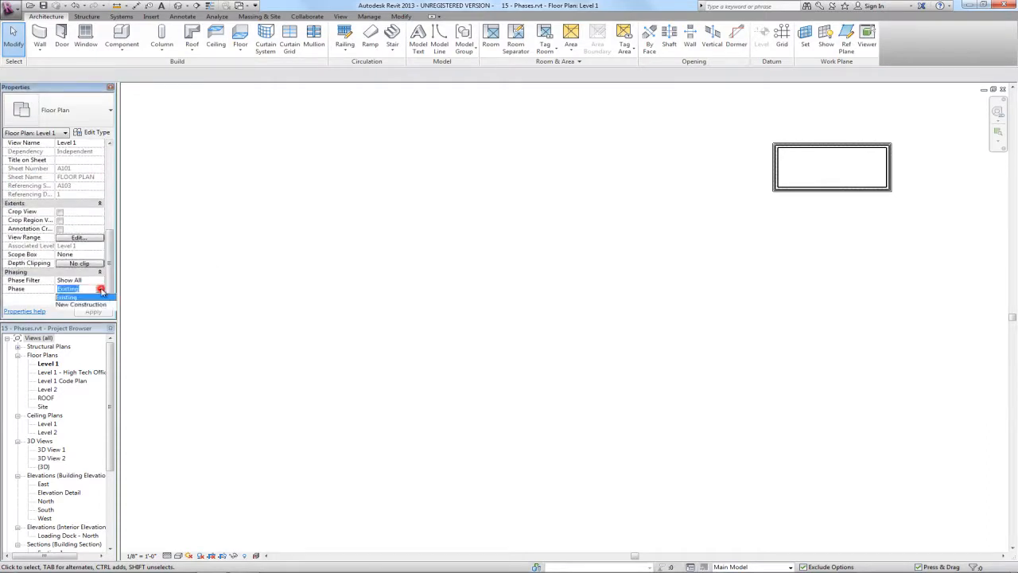
pyautogui.click(81, 304)
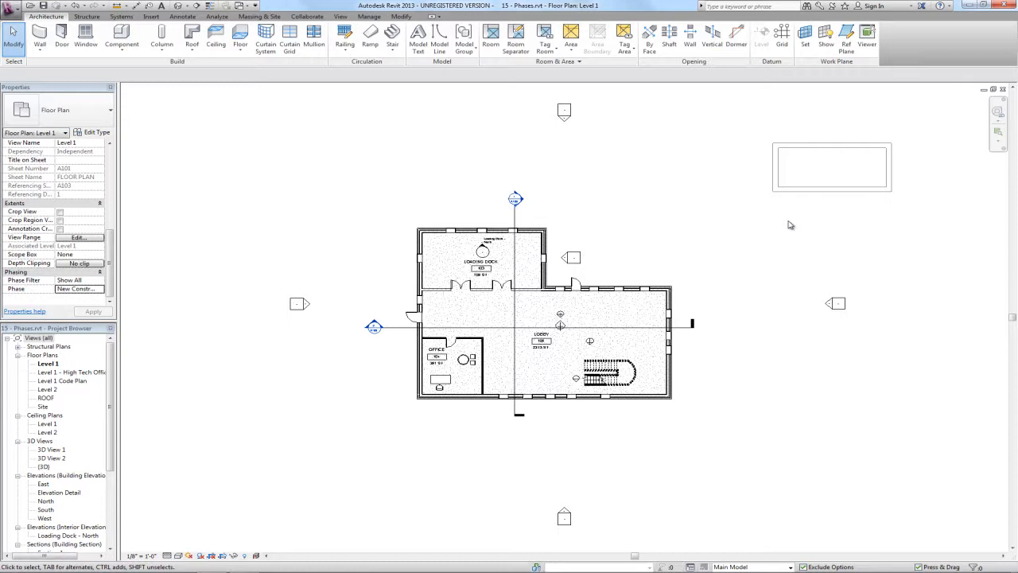
pyautogui.moveTo(856, 208)
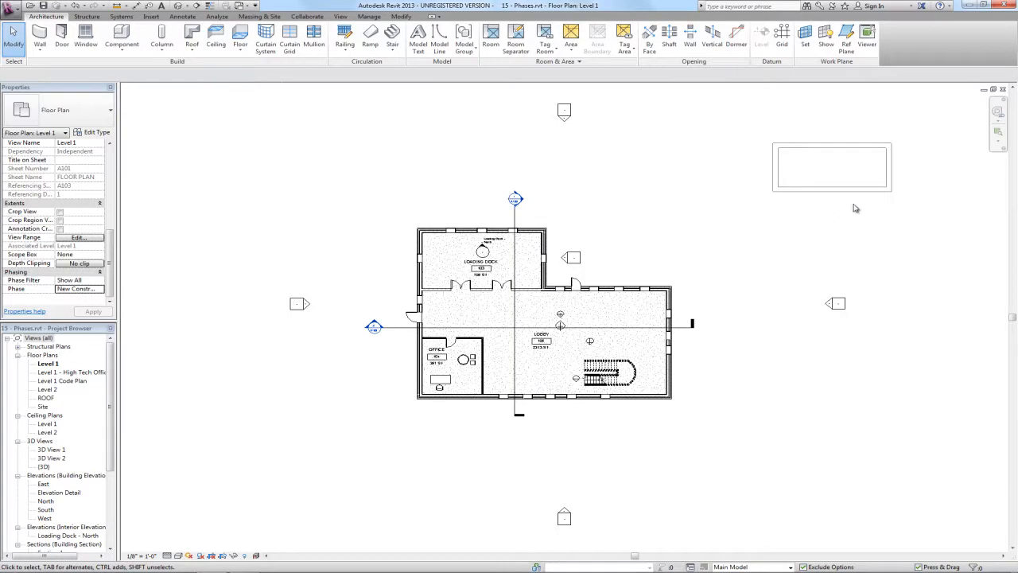
pyautogui.moveTo(748, 283)
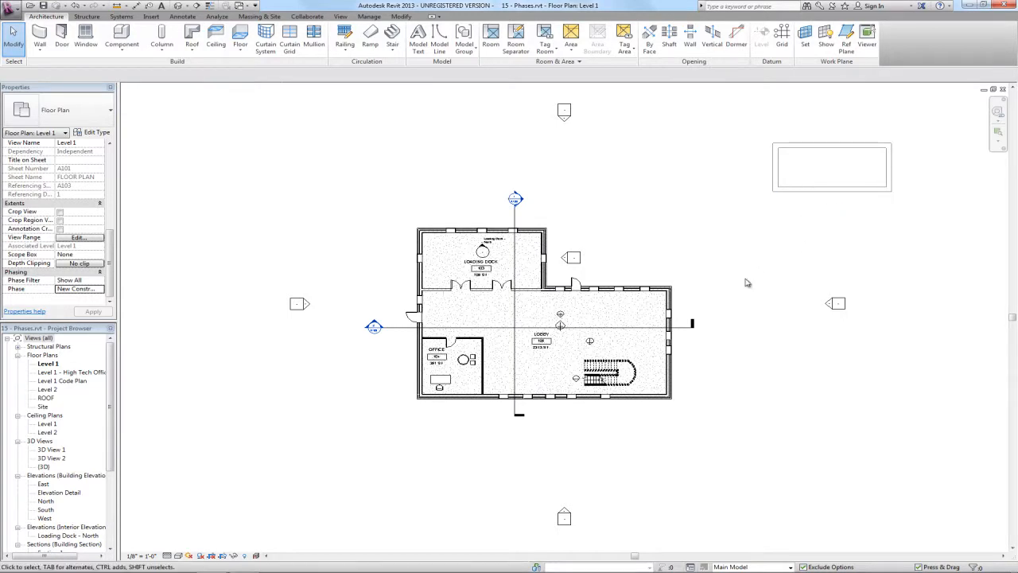
pyautogui.moveTo(736, 298)
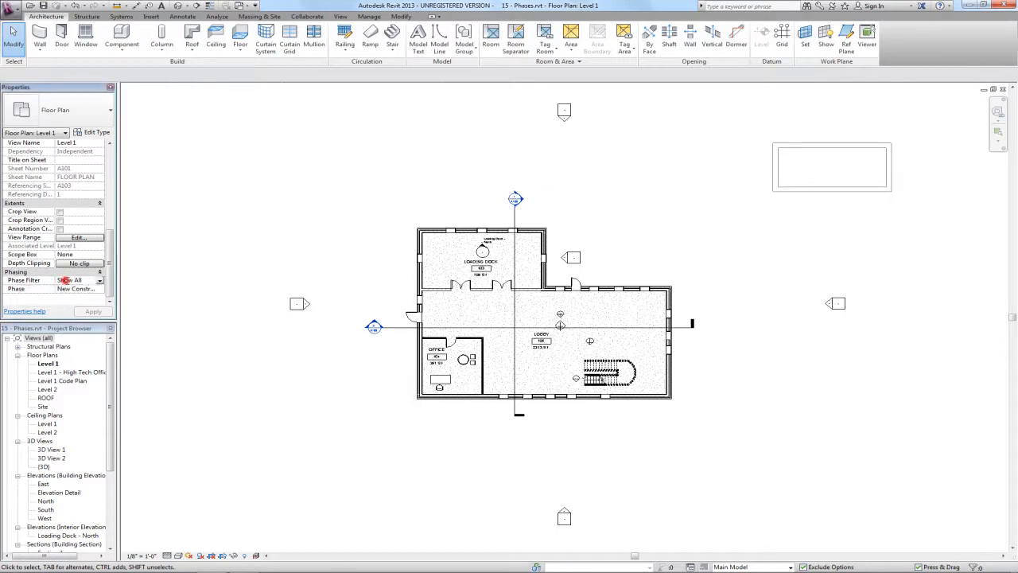
pyautogui.click(78, 280)
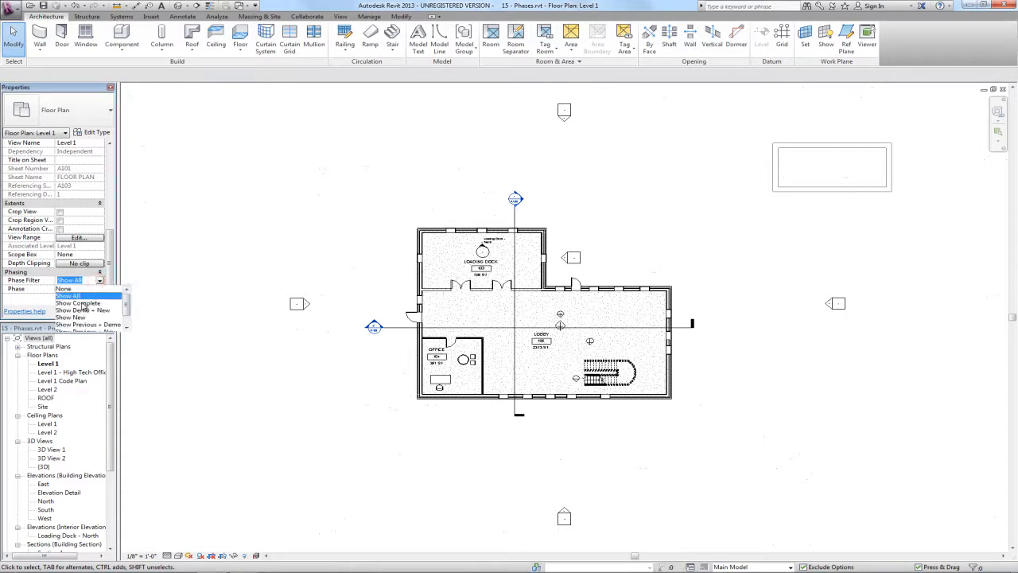
pyautogui.click(76, 303)
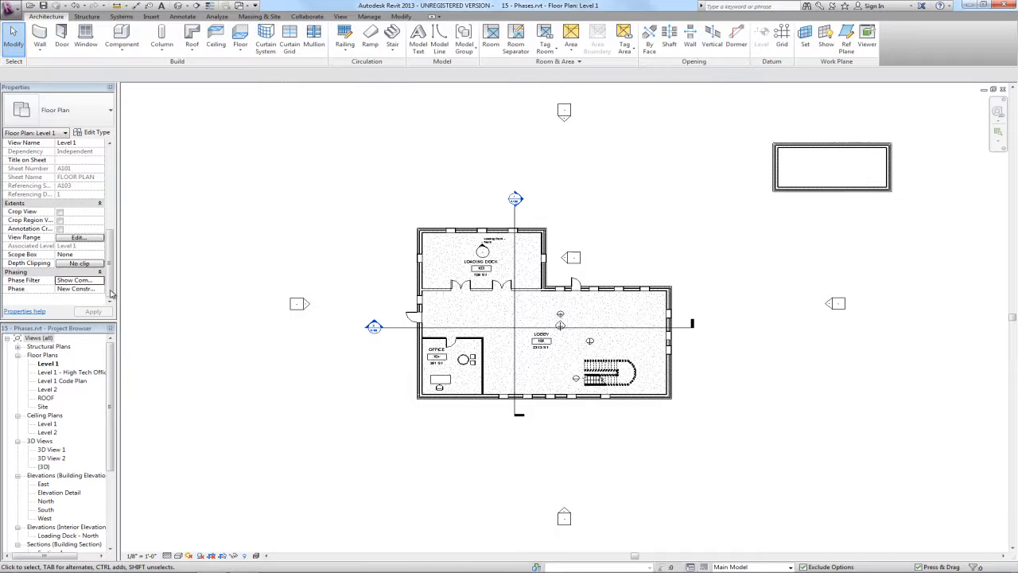
pyautogui.click(104, 280)
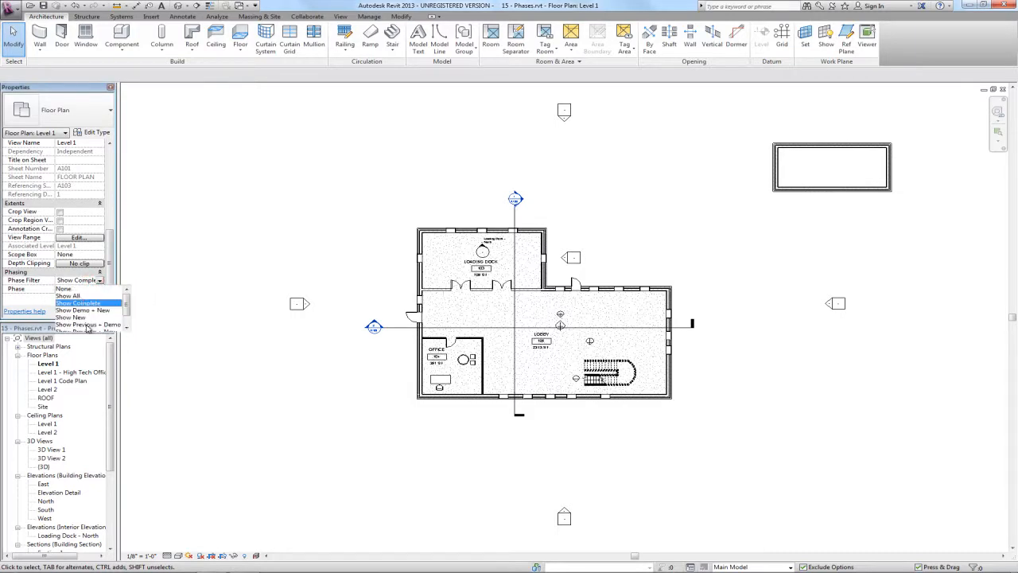
pyautogui.click(76, 302)
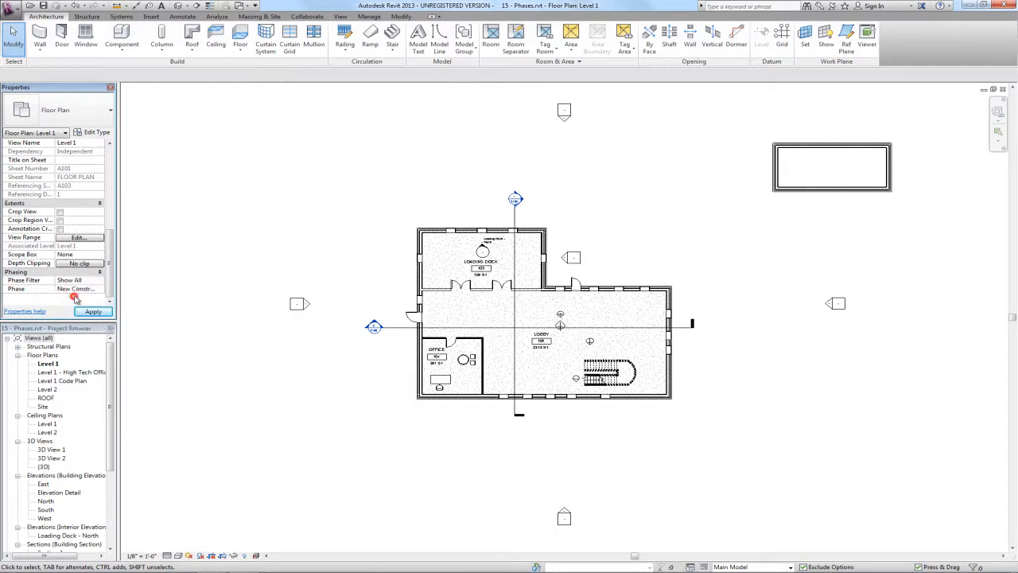
pyautogui.click(93, 310)
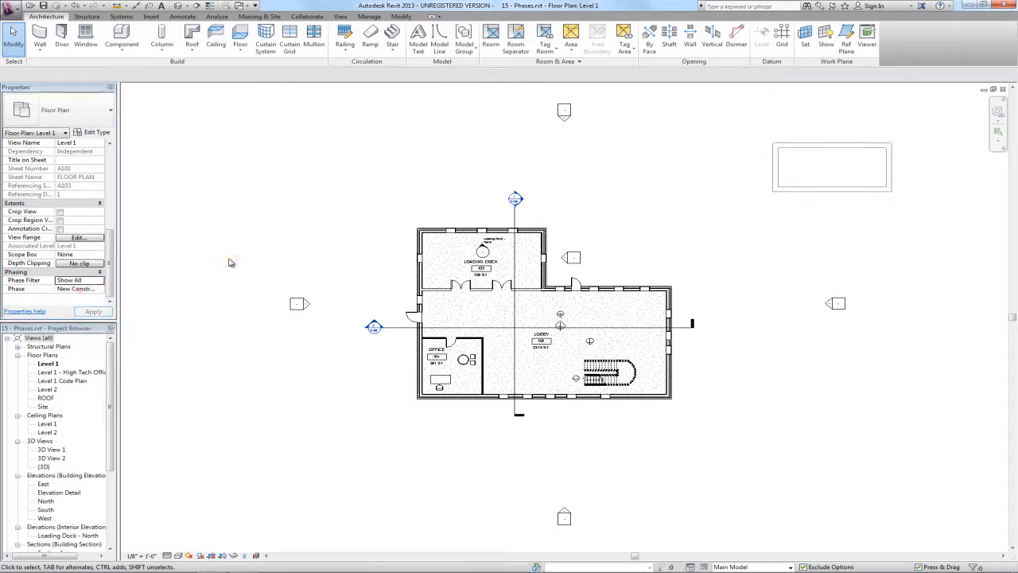
pyautogui.moveTo(258, 242)
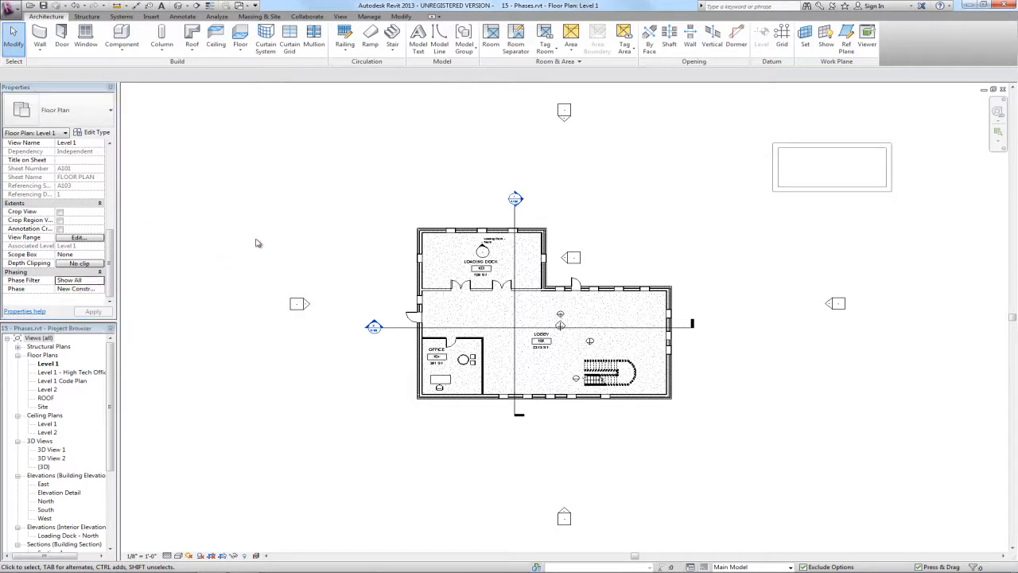
pyautogui.click(824, 189)
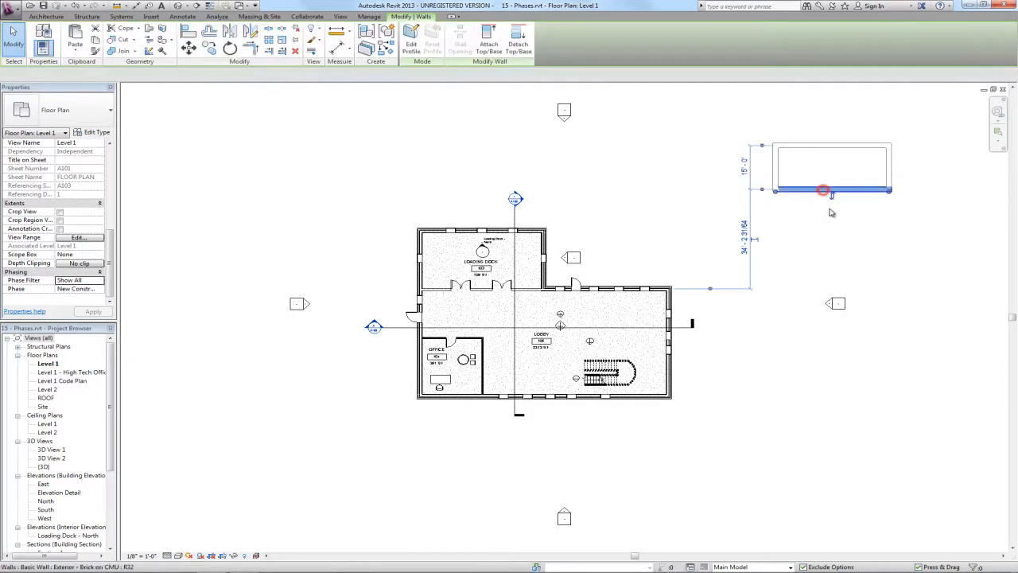
pyautogui.click(824, 191)
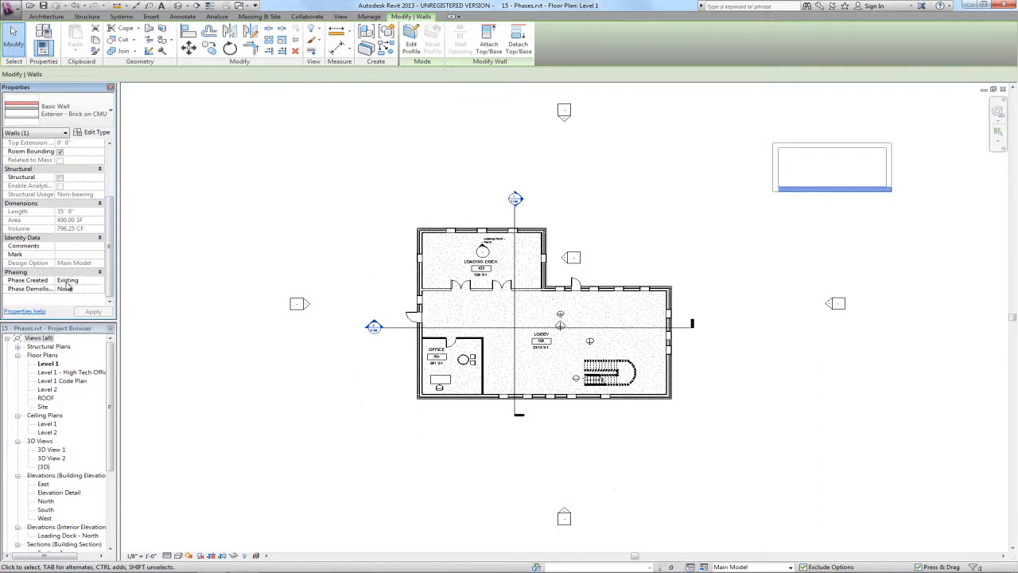
pyautogui.click(831, 191)
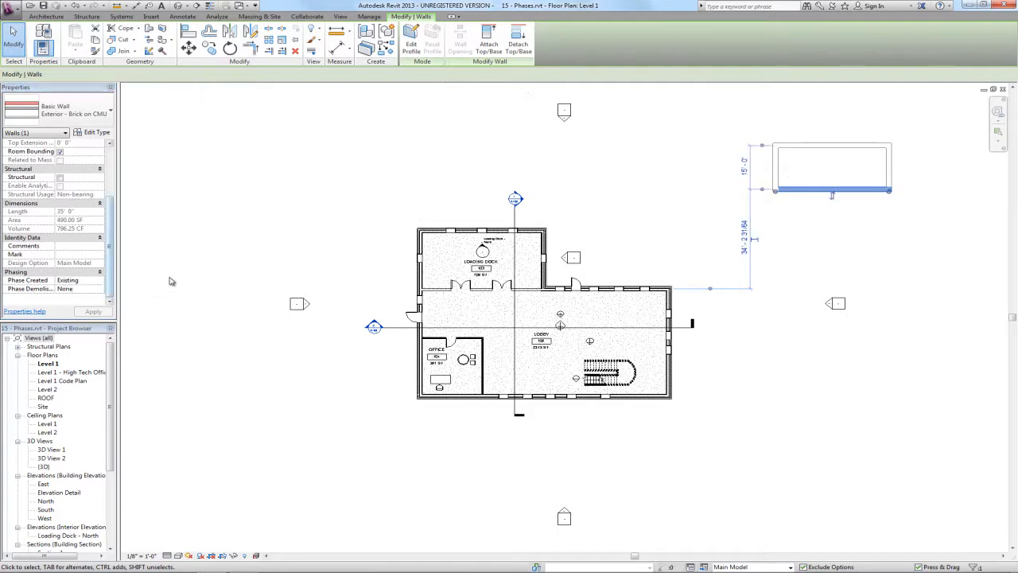
pyautogui.click(188, 268)
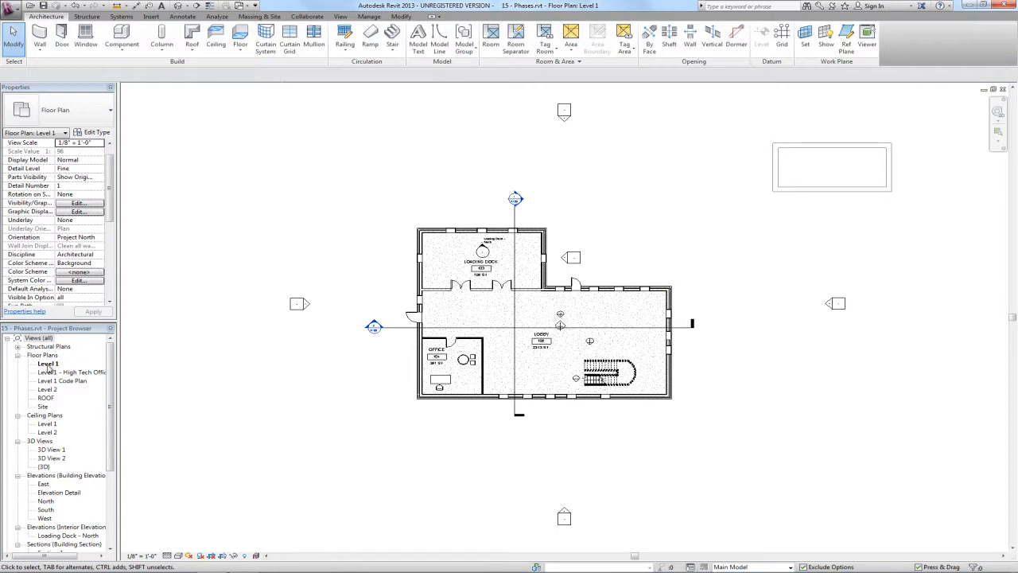
# - Duplicate the Level 1 plan and rename the copy 'Level 1 - Existing'
pyautogui.click(48, 363)
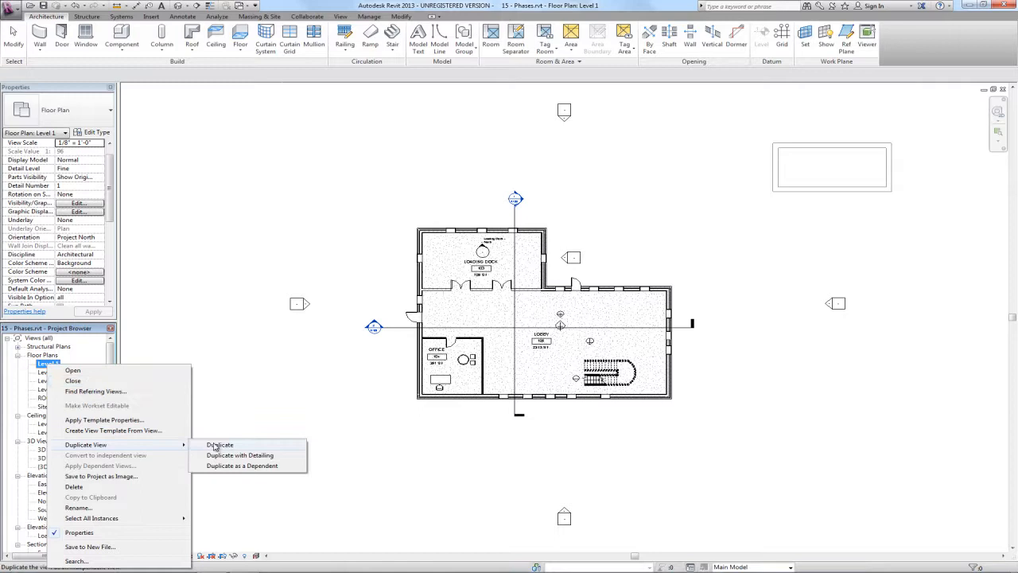
pyautogui.click(220, 445)
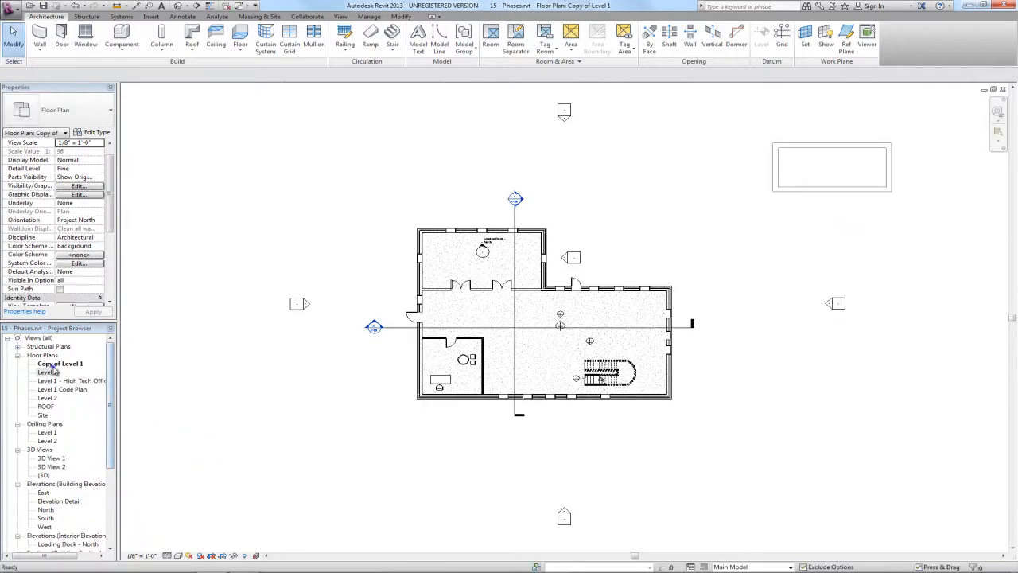
pyautogui.rightClick(60, 363)
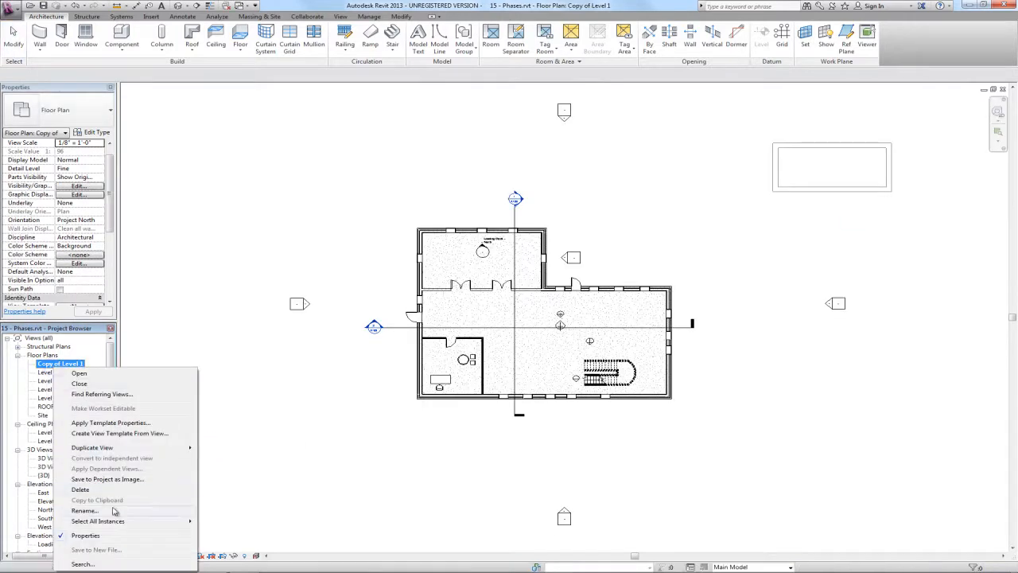
pyautogui.click(84, 509)
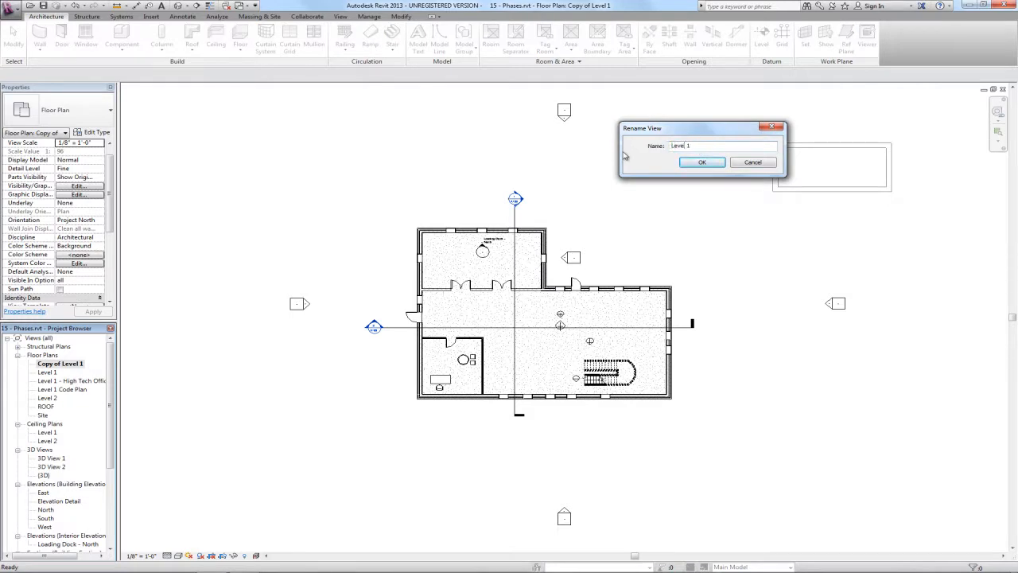
pyautogui.write('- Existing')
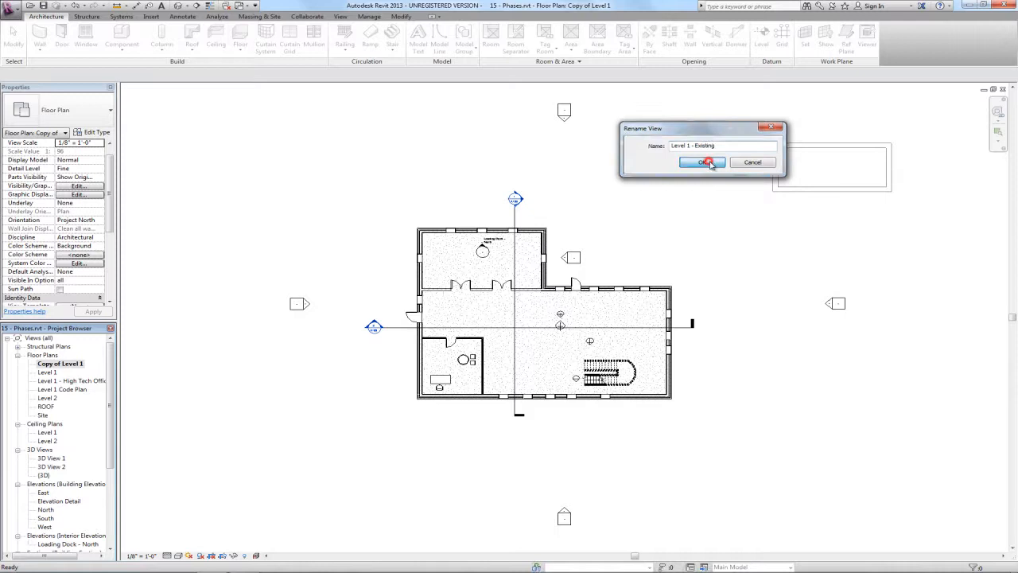
pyautogui.click(702, 162)
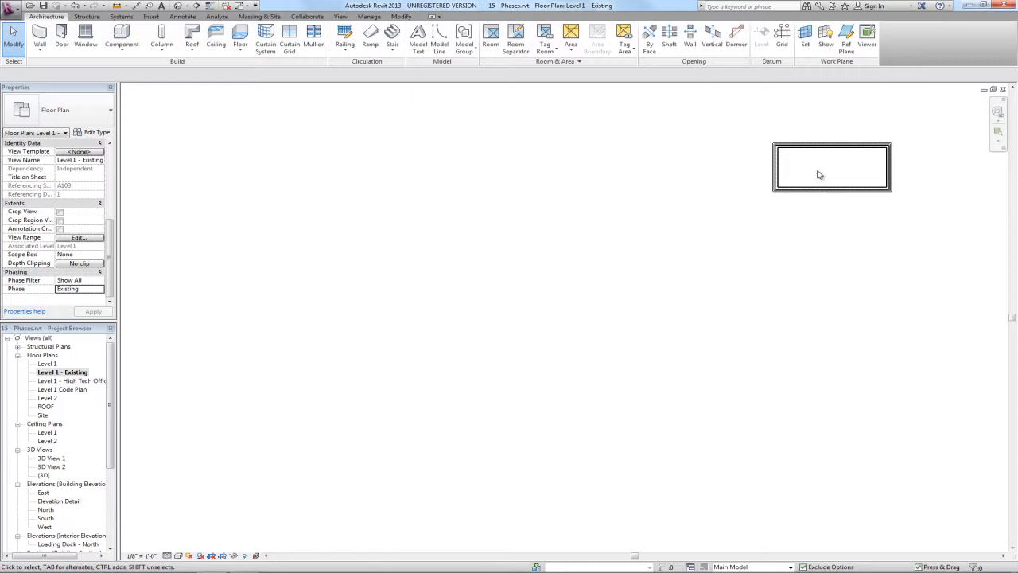
# - Draw two Interior - 4 7/8" Partition (1-hr) walls dividing the shed into three rooms
pyautogui.moveTo(832, 167); pyautogui.dragTo(789, 229)
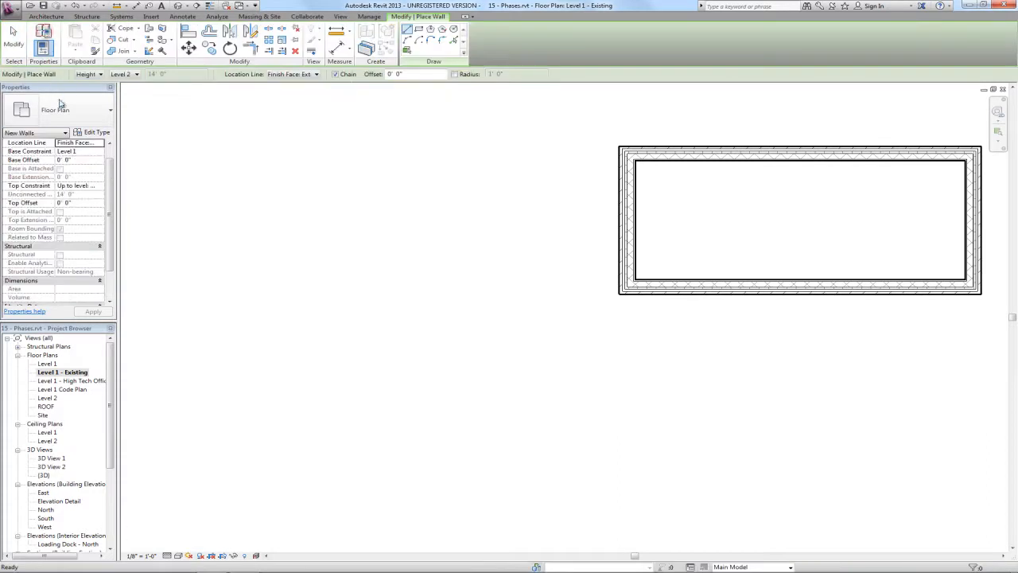
pyautogui.click(110, 108)
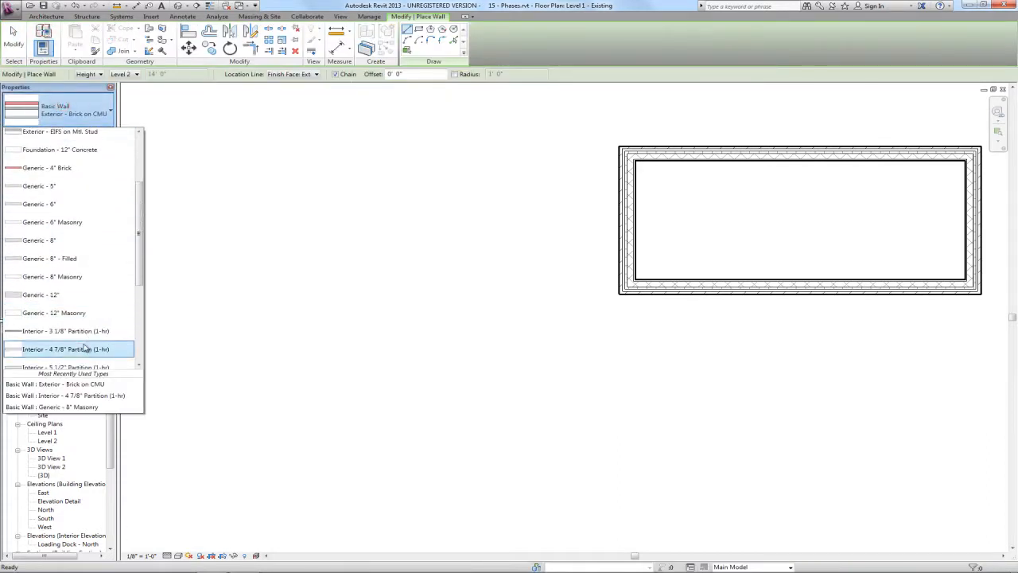
pyautogui.click(65, 349)
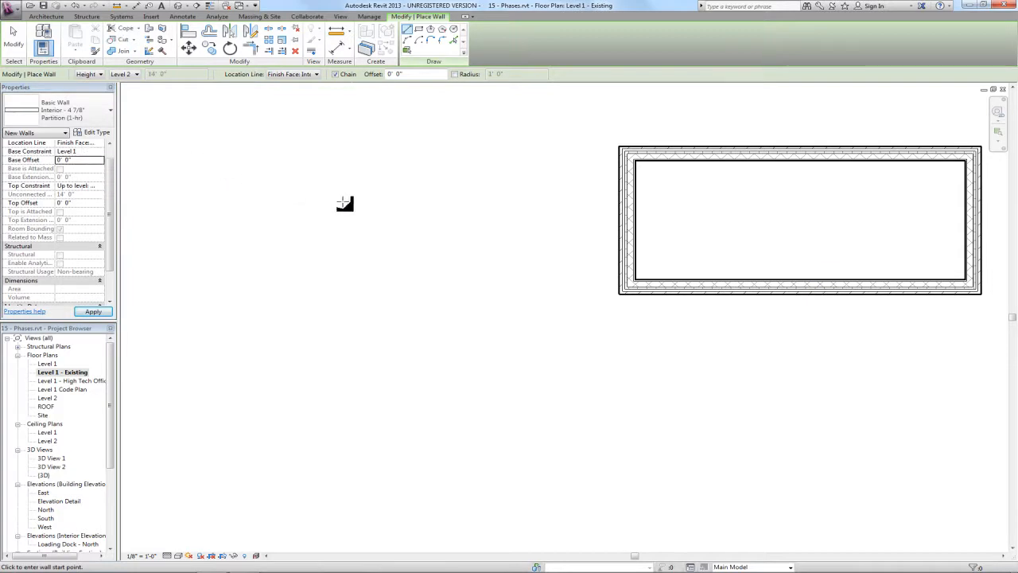
pyautogui.moveTo(732, 280)
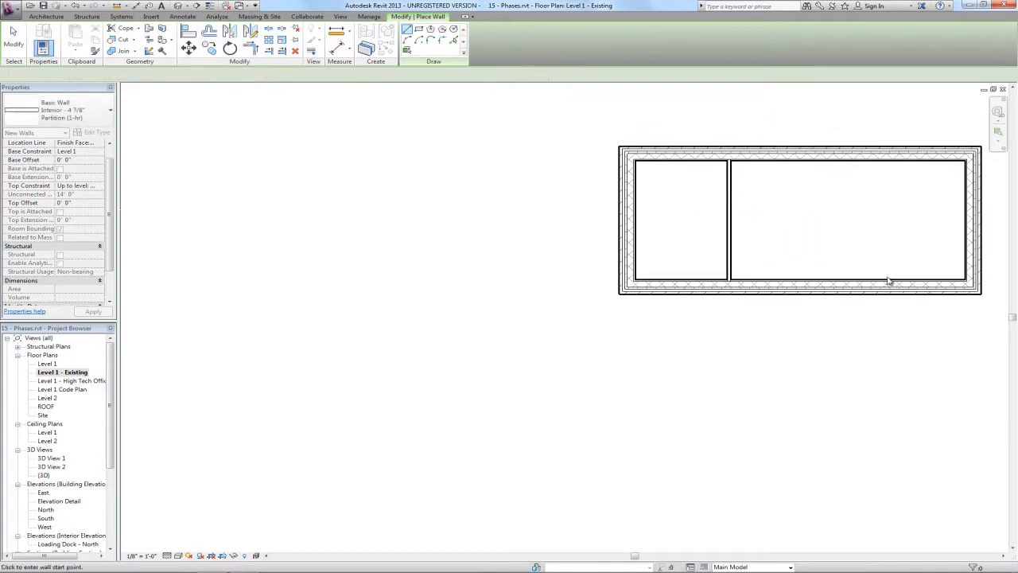
pyautogui.click(883, 163)
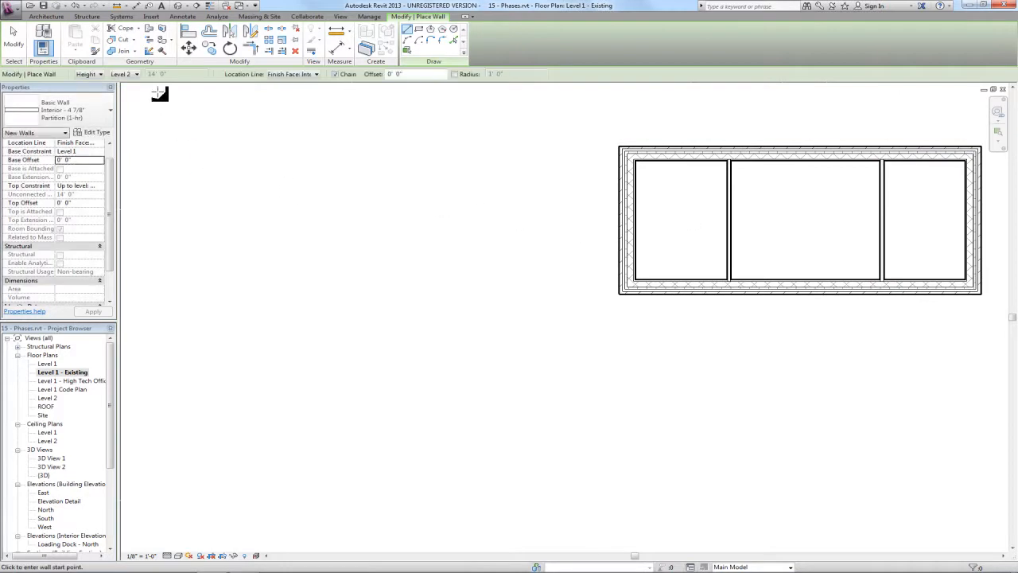
pyautogui.click(46, 16)
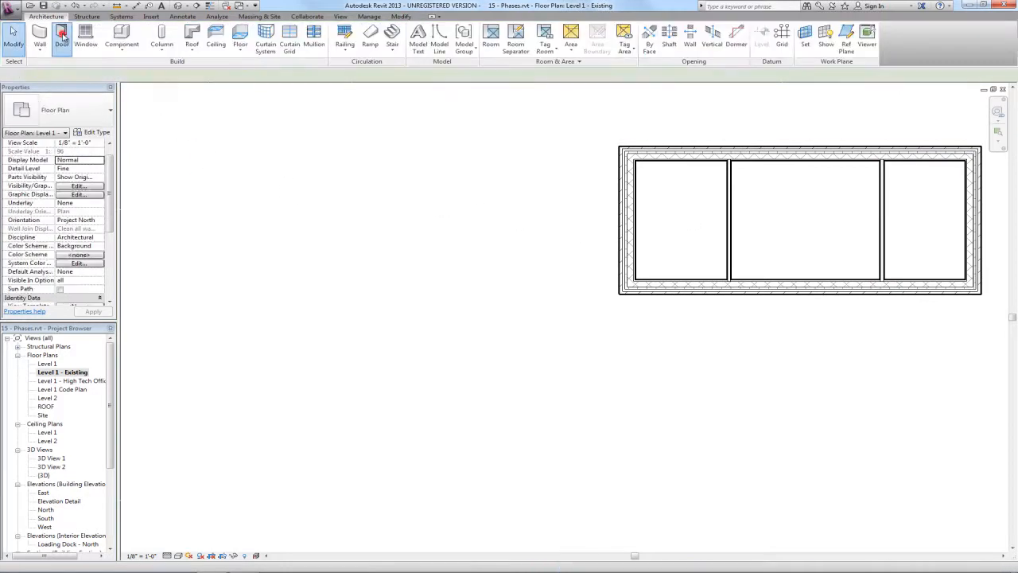
# - Place doors in the shed's interior and front walls, then return to the Level 1 plan
pyautogui.click(60, 38)
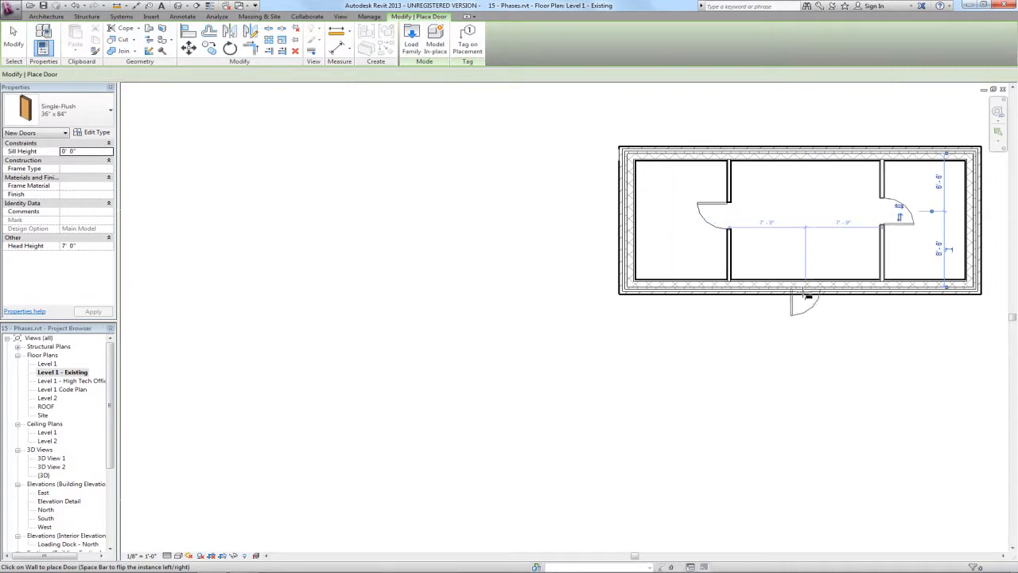
pyautogui.click(805, 290)
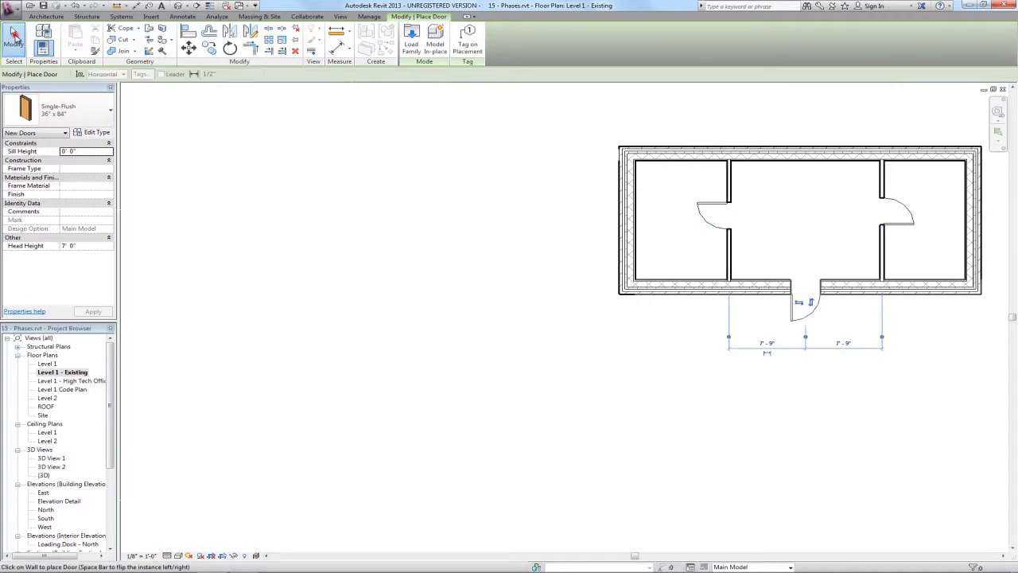
pyautogui.doubleClick(48, 363)
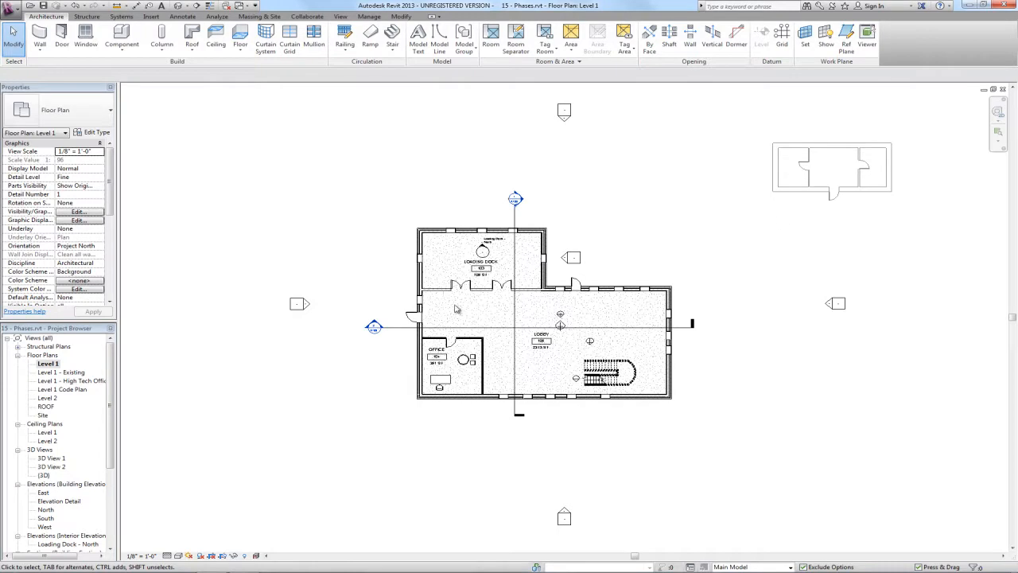
# - Switch to the Level 1 - Existing plan showing the three-room shed
pyautogui.doubleClick(62, 373)
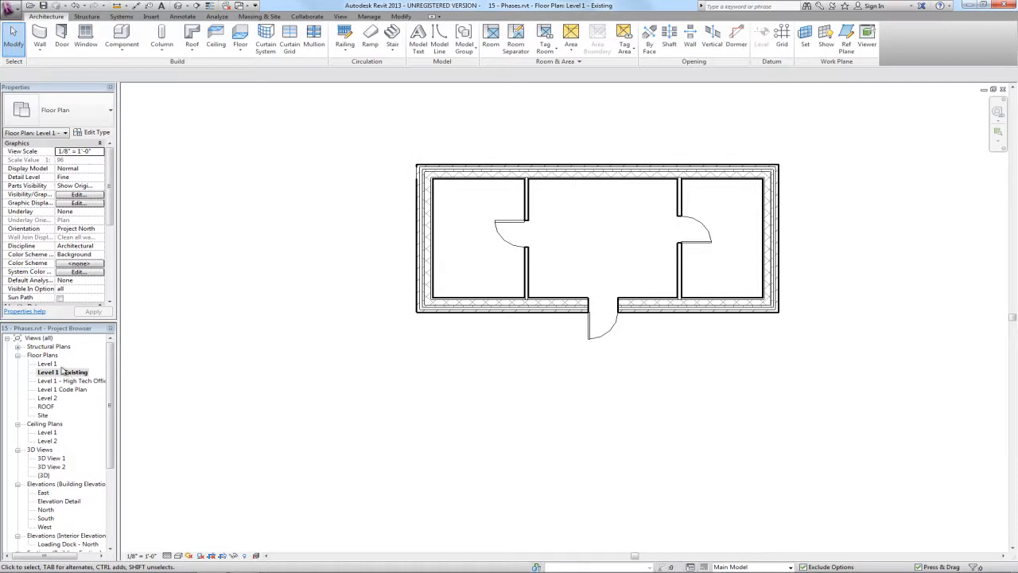
pyautogui.click(63, 372)
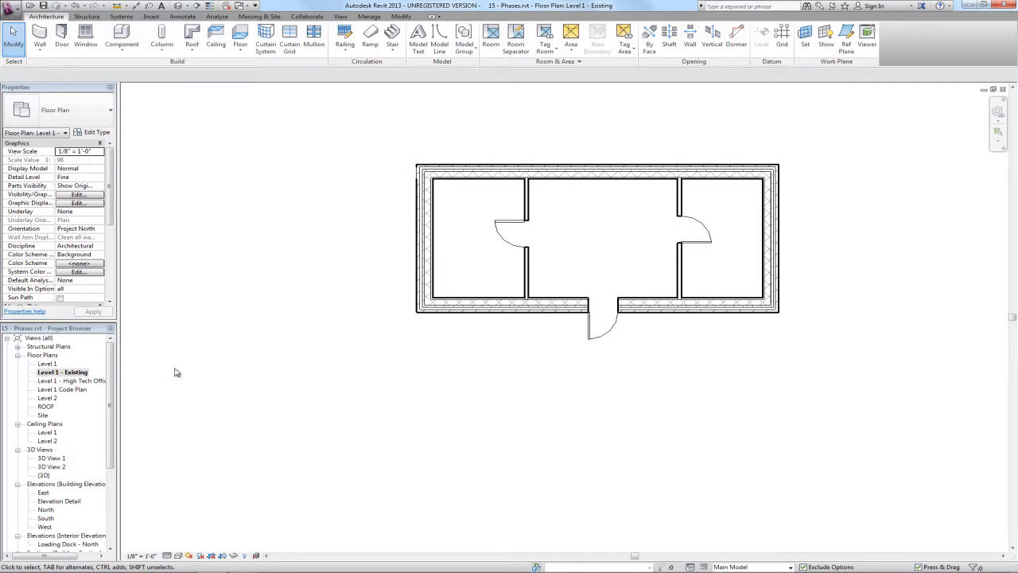
pyautogui.moveTo(529, 261)
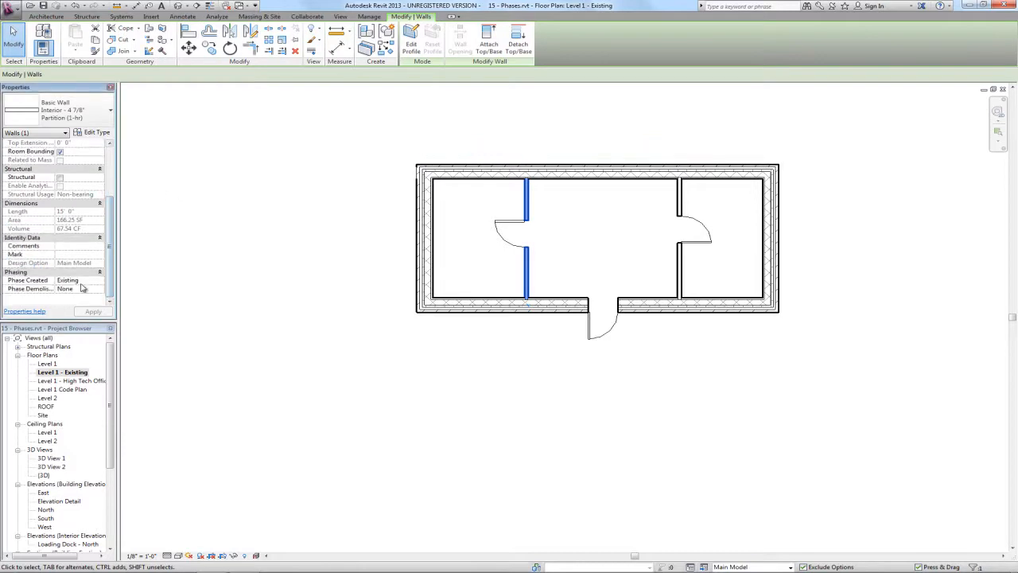
# - Set the left interior wall's Phase Demolished to New Construction
pyautogui.click(77, 290)
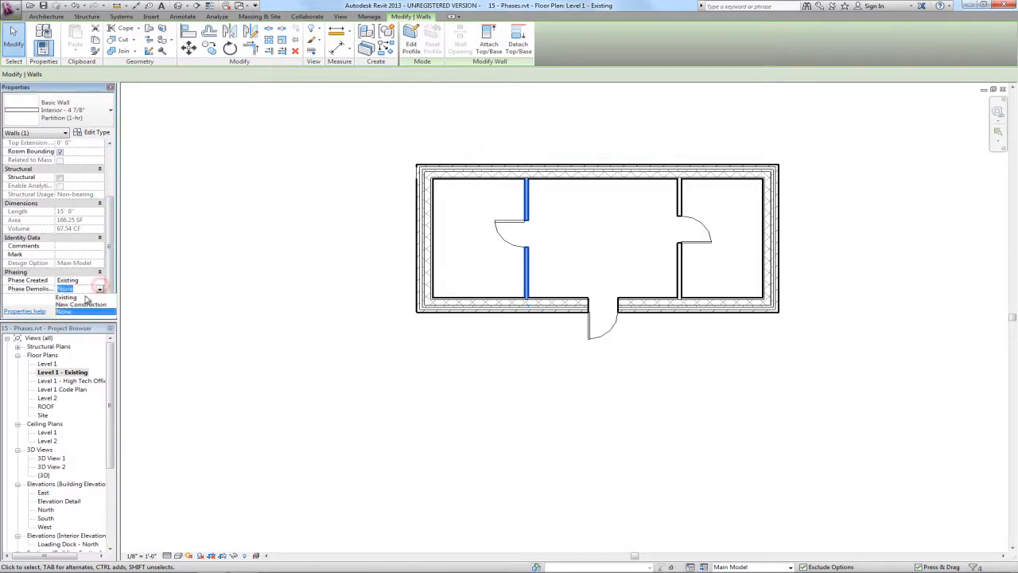
pyautogui.click(79, 304)
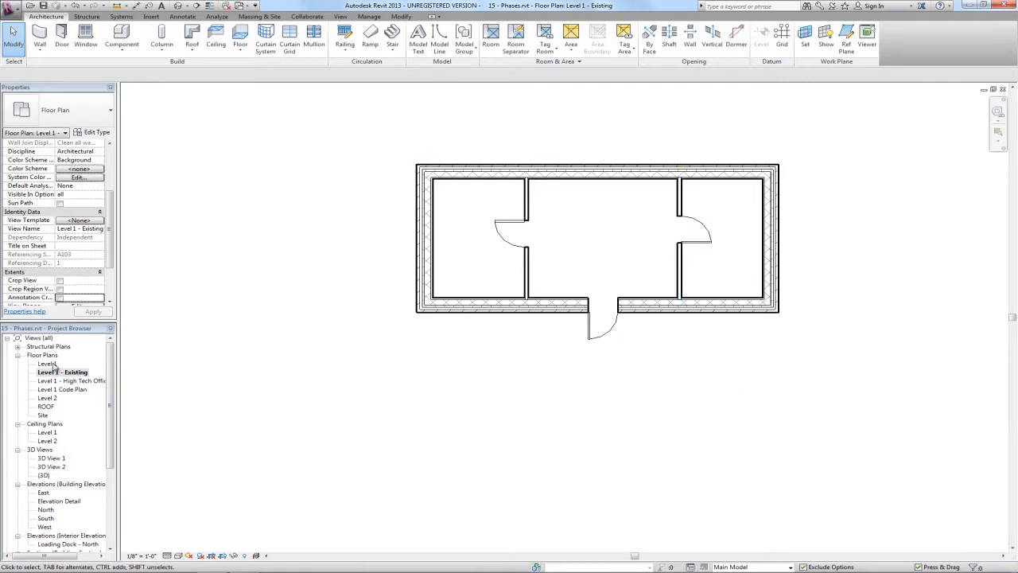
pyautogui.doubleClick(47, 363)
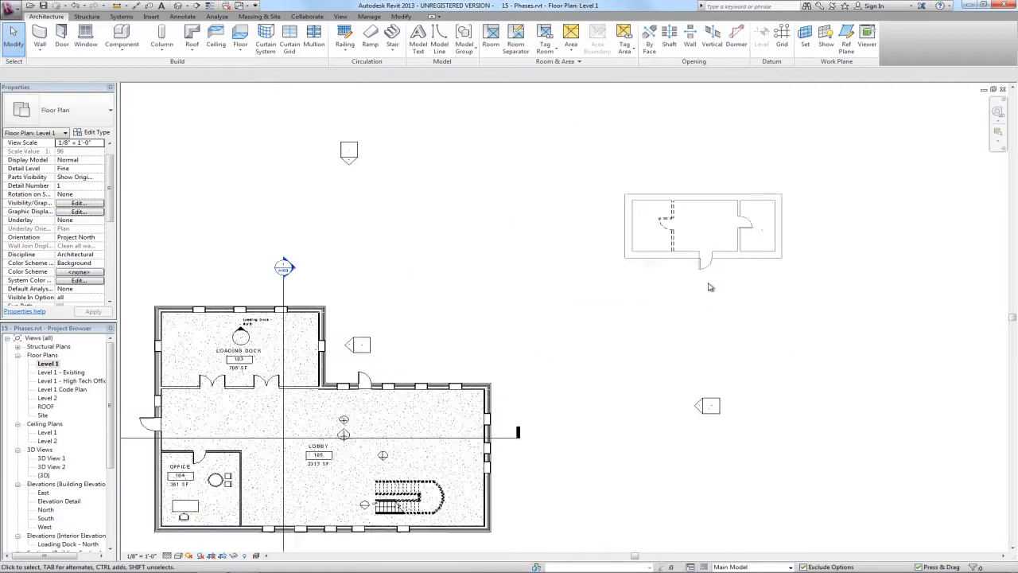
pyautogui.moveTo(691, 245)
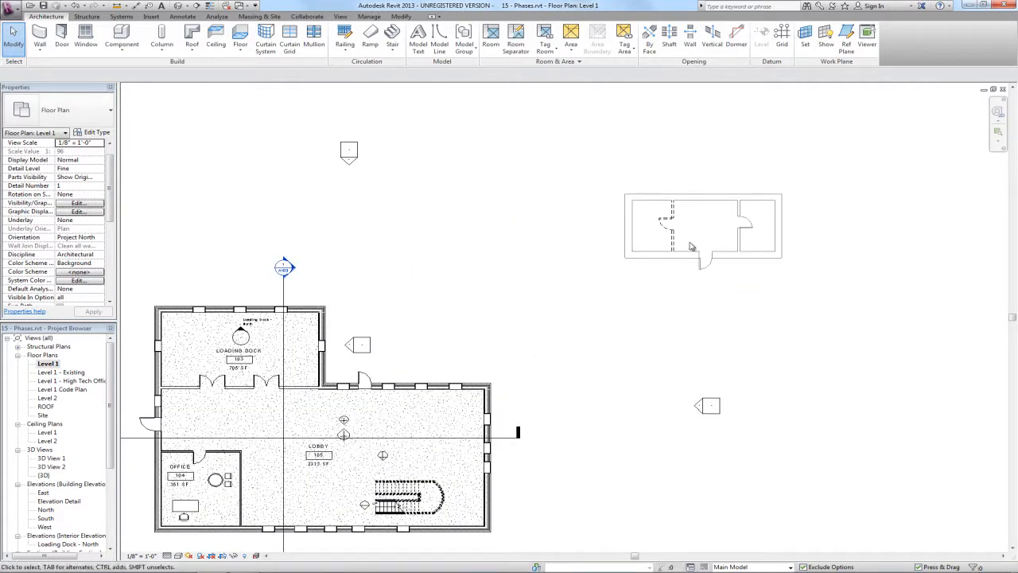
pyautogui.moveTo(681, 232)
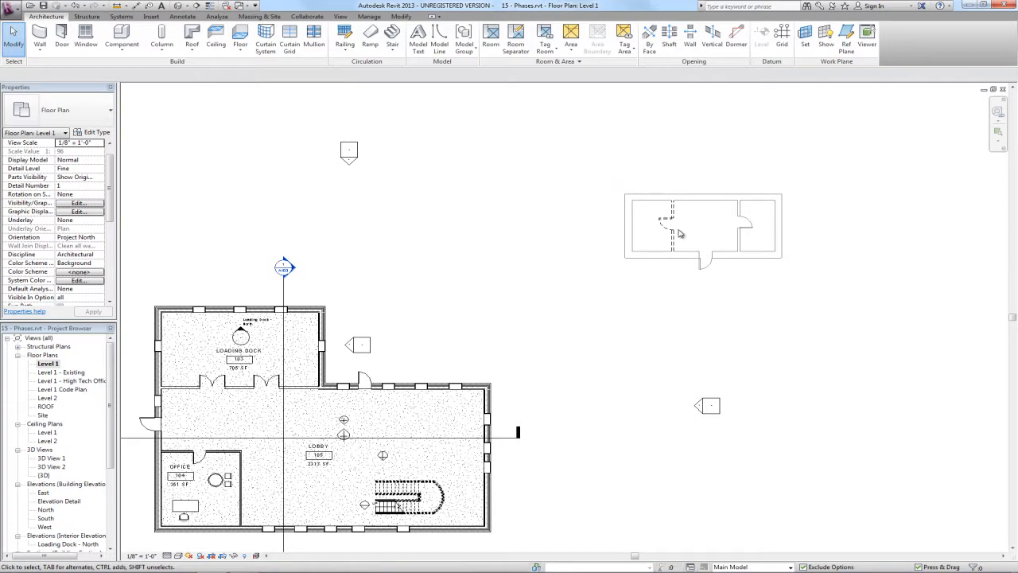
pyautogui.moveTo(115, 292)
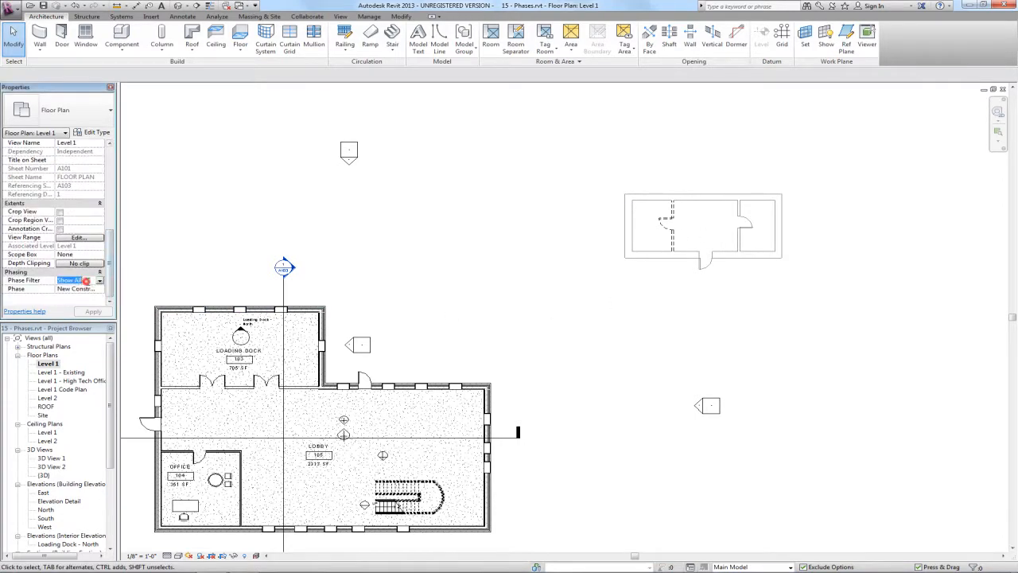
pyautogui.click(80, 280)
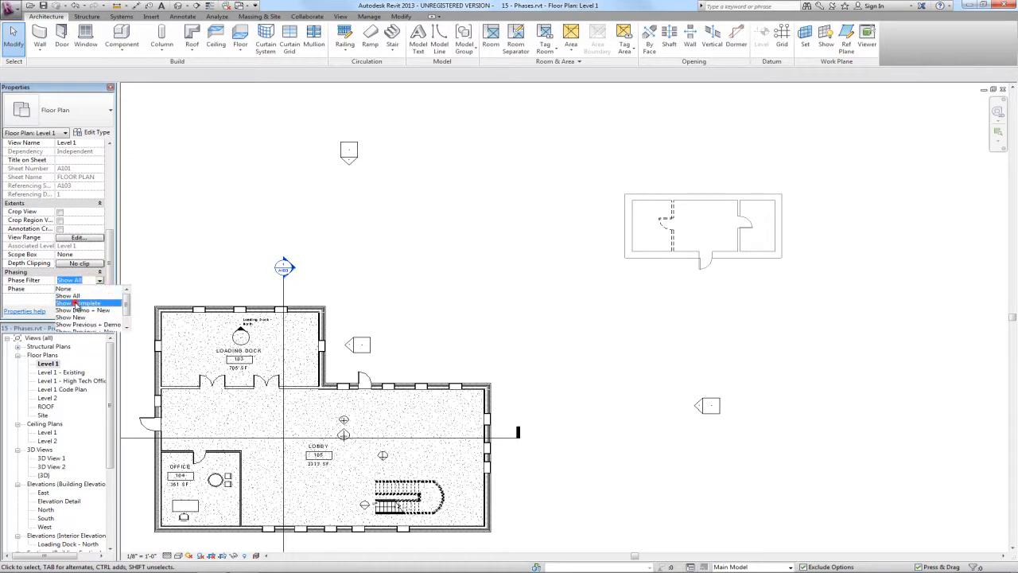
pyautogui.click(76, 302)
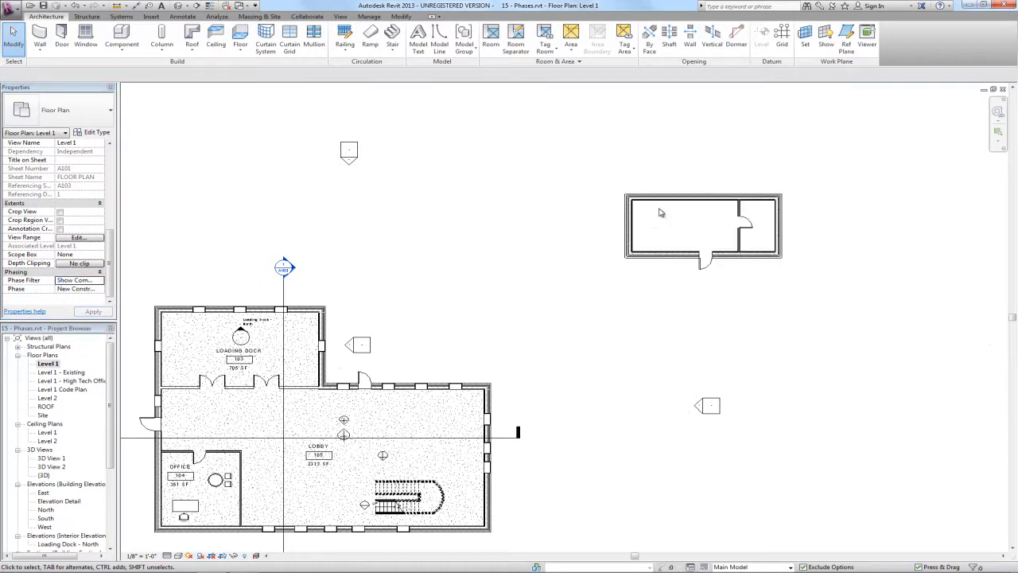
pyautogui.click(671, 256)
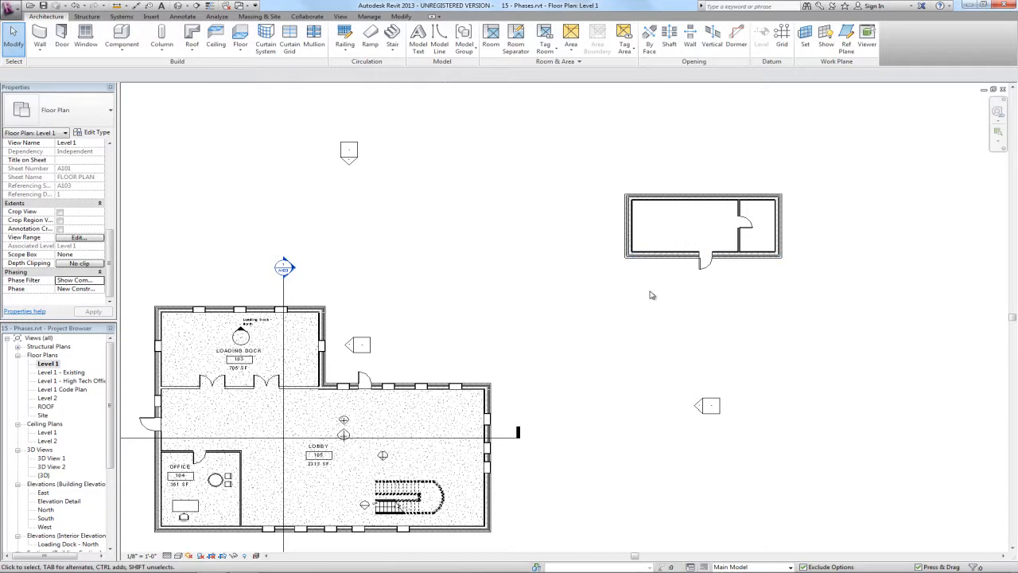
pyautogui.moveTo(586, 309)
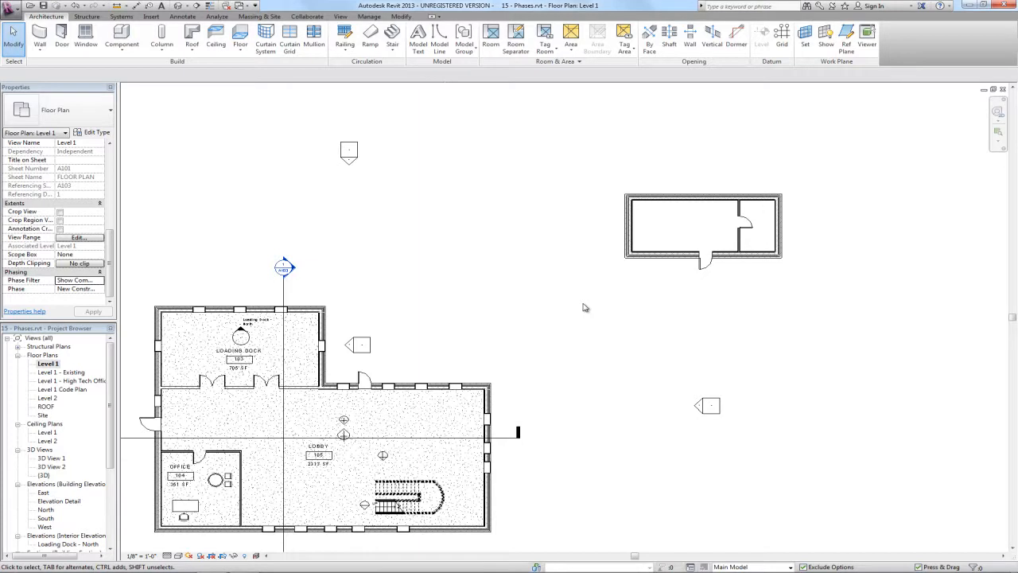
pyautogui.moveTo(589, 261)
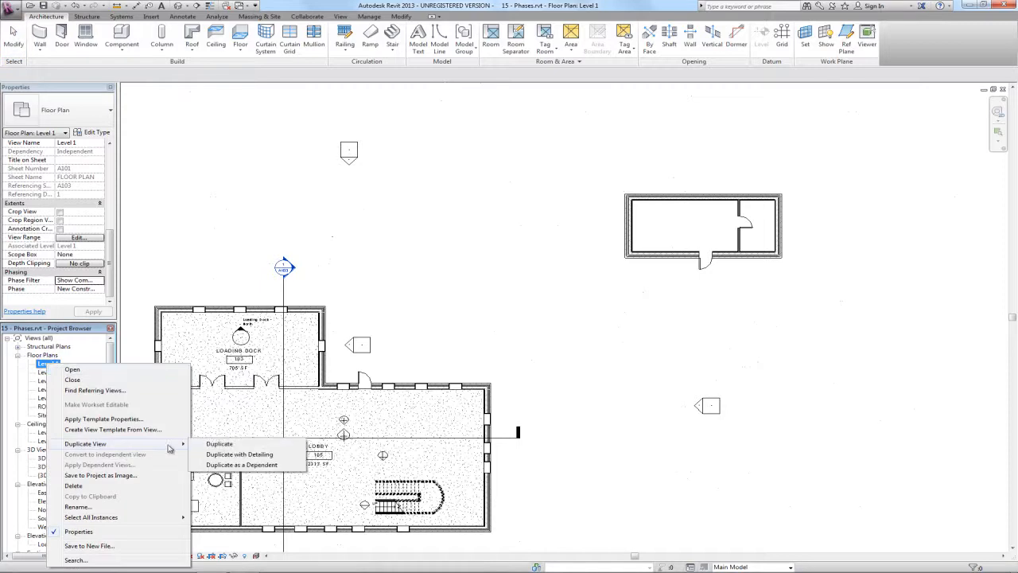
# - Duplicate the Level 1 plan and rename the copy 'Level 1 - Demo'
pyautogui.click(219, 442)
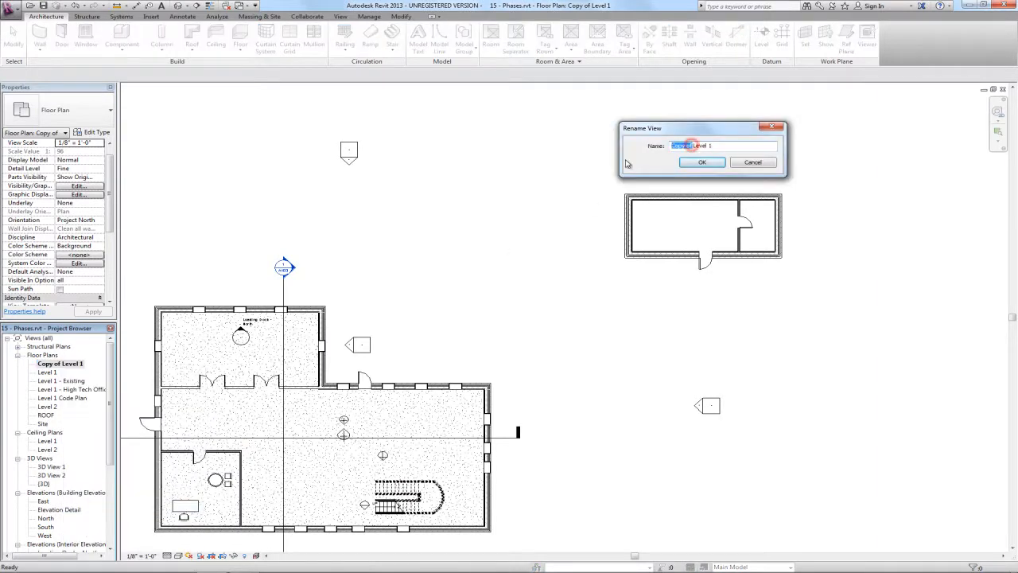
pyautogui.write('Level 1 - D')
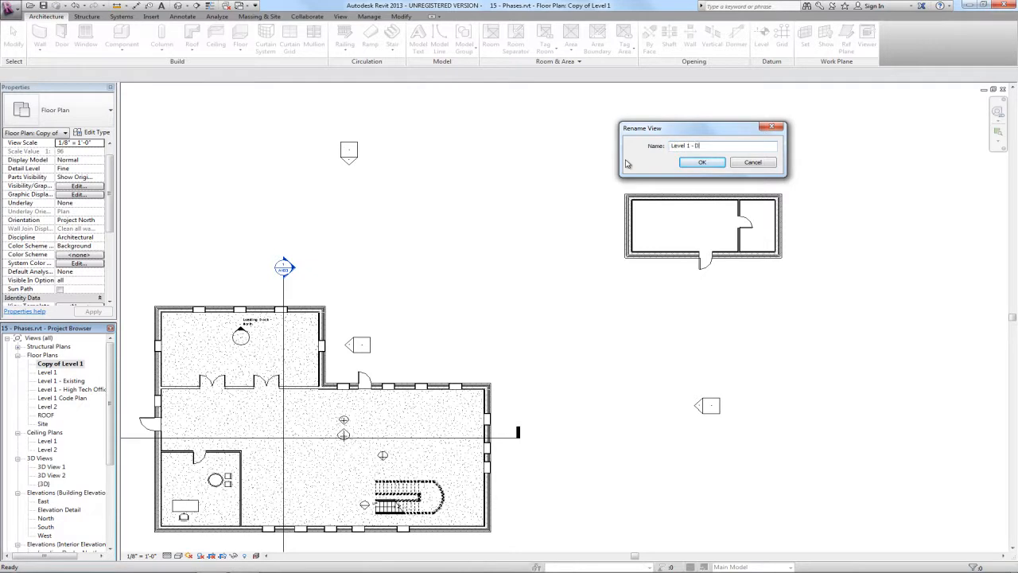
pyautogui.write('emo')
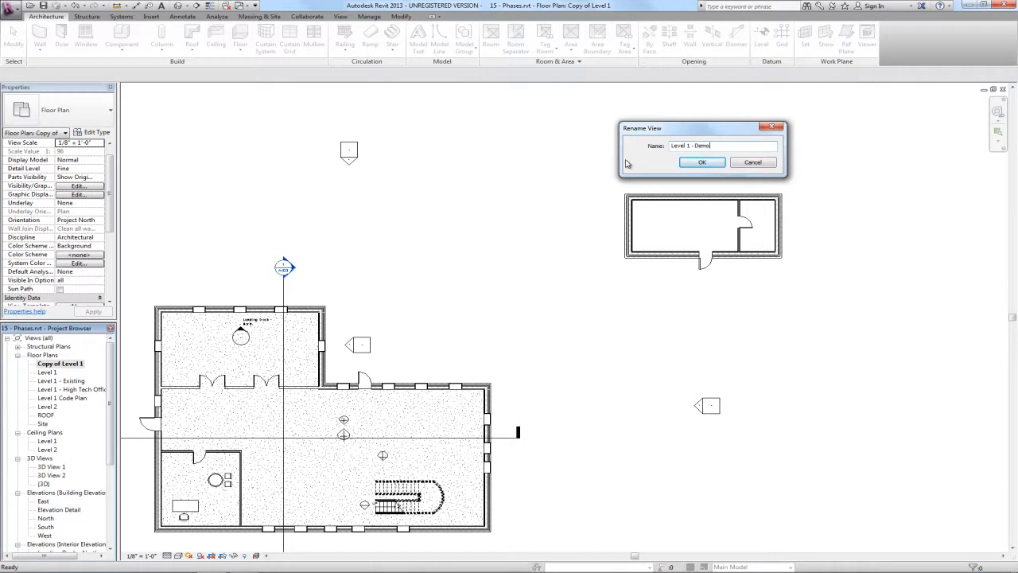
pyautogui.click(700, 163)
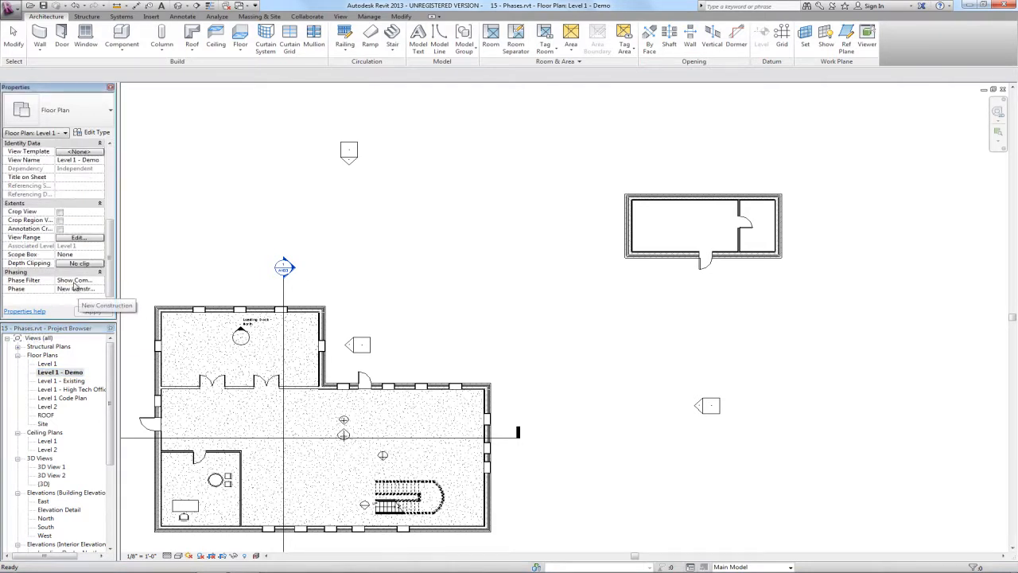
# - Set the Phase Filter to Show Previous + Demo and turn on the view's crop region
pyautogui.click(98, 280)
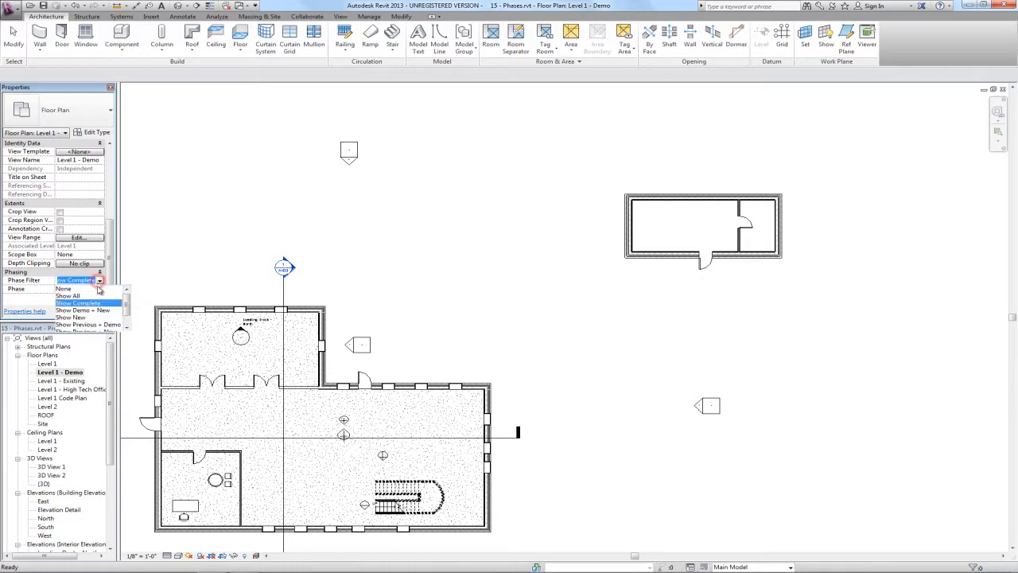
pyautogui.click(82, 311)
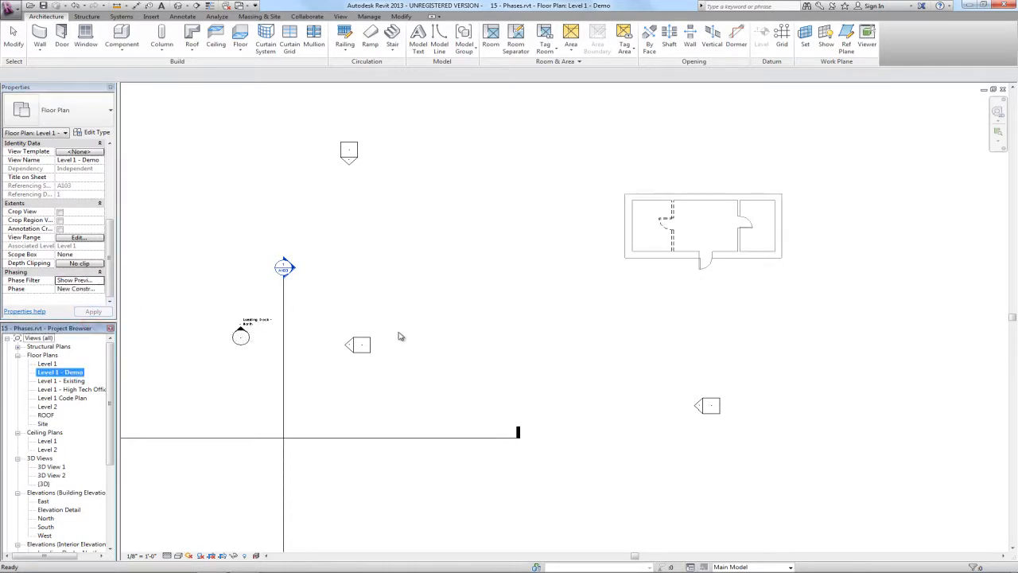
pyautogui.click(17, 347)
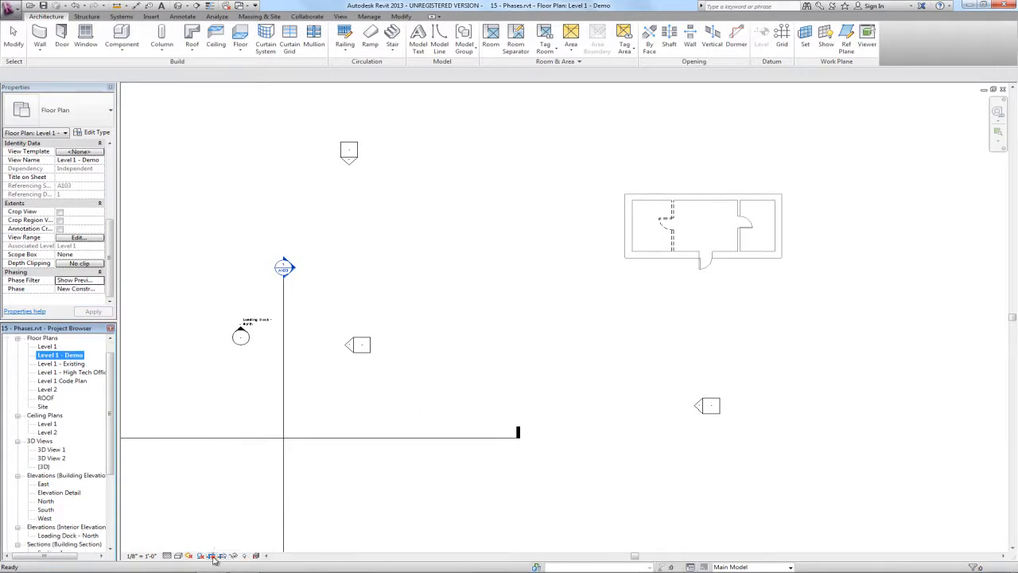
pyautogui.click(442, 392)
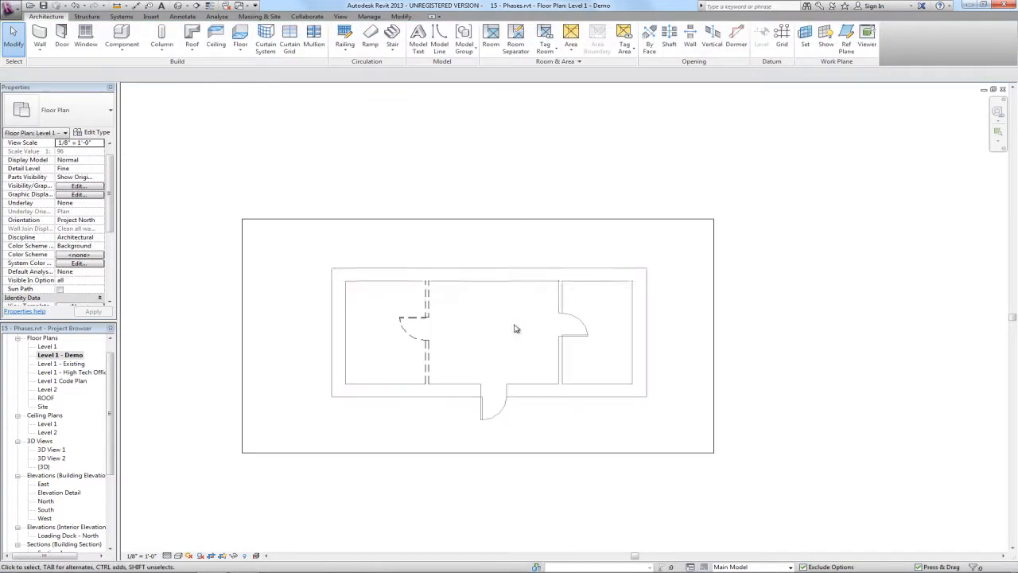
# - Enable Annotation Crop on the Level 1 - Demo view's crop region, then deselect it
pyautogui.click(487, 220)
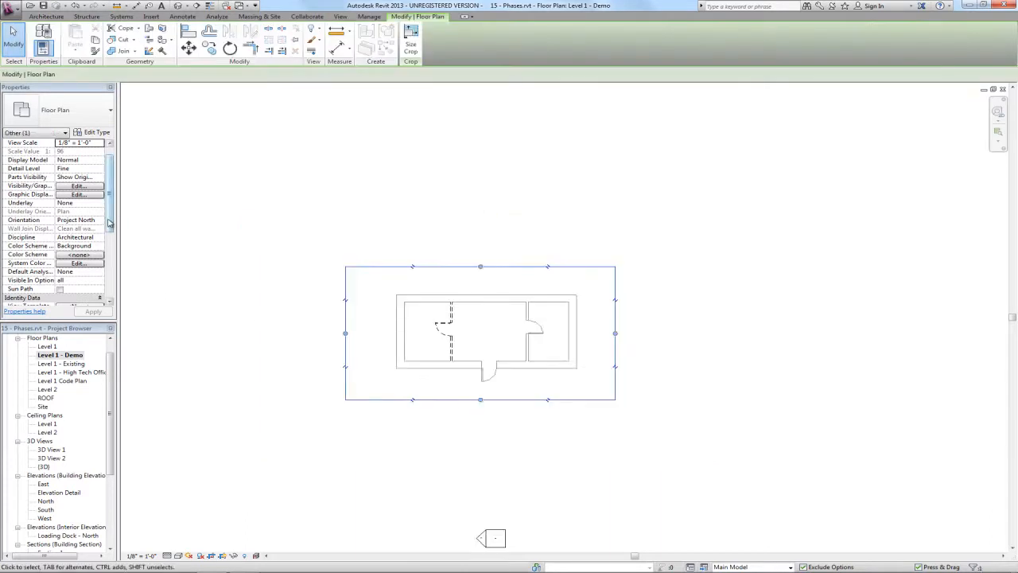
pyautogui.scroll(-3)
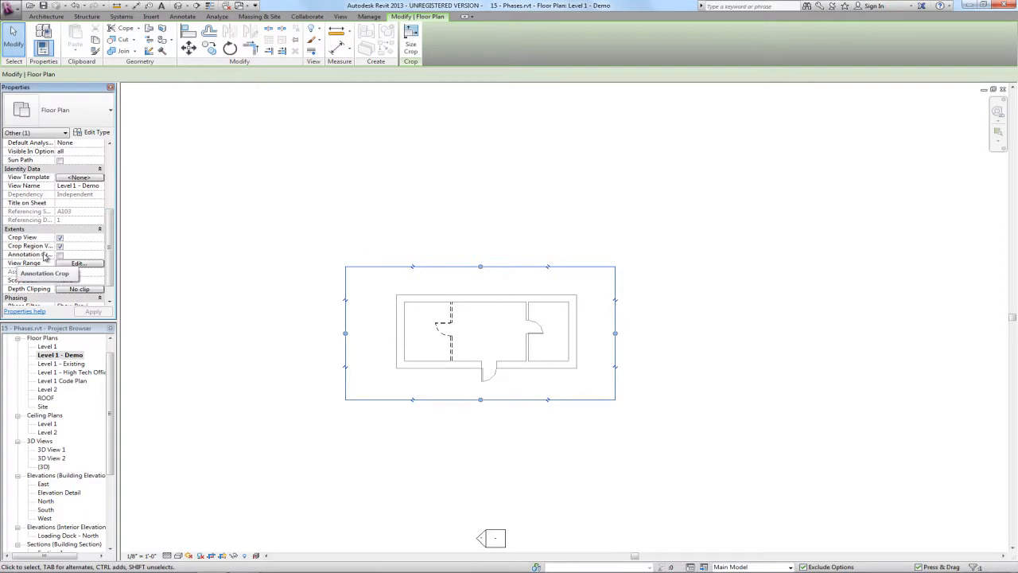
pyautogui.click(60, 255)
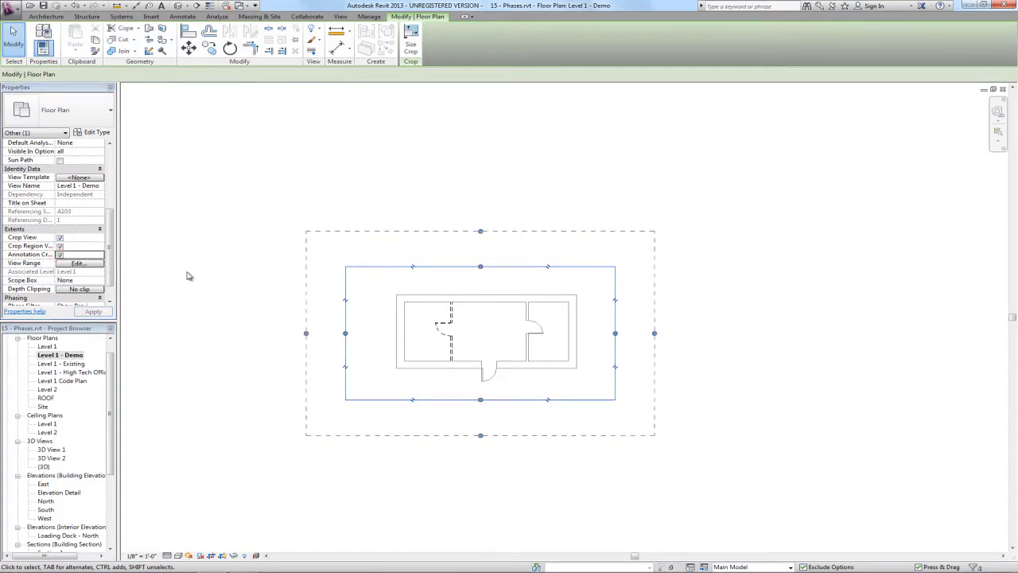
pyautogui.click(46, 16)
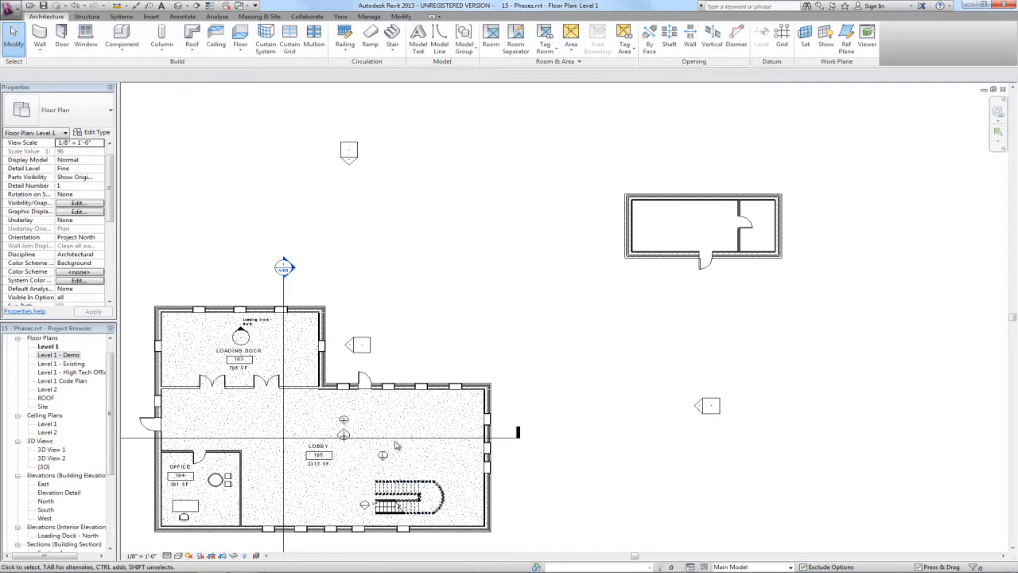
pyautogui.moveTo(388, 439)
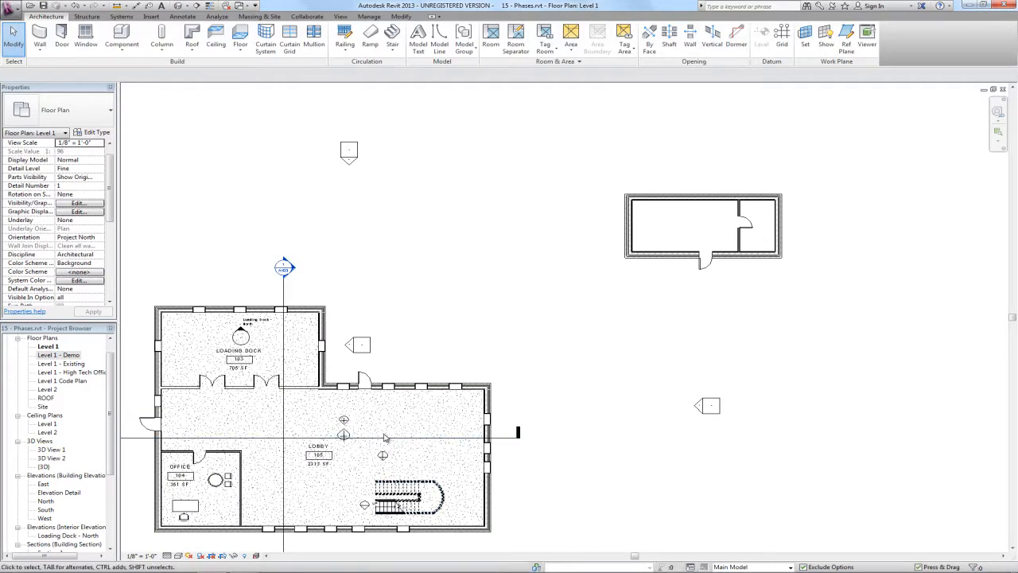
pyautogui.moveTo(524, 309)
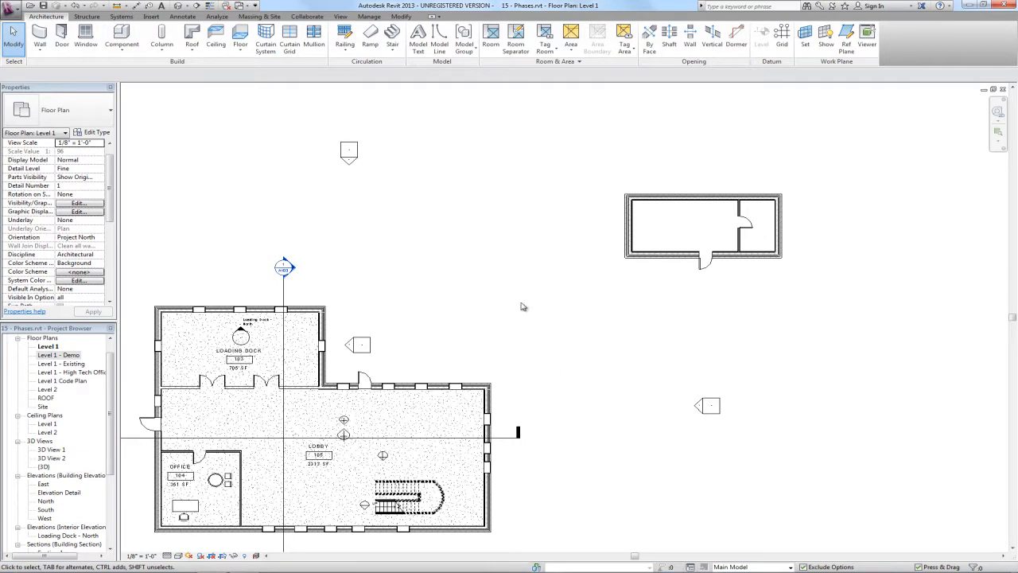
# - Bring up the Phasing dialog from the Manage tools, listing Existing and New Construction
pyautogui.click(369, 16)
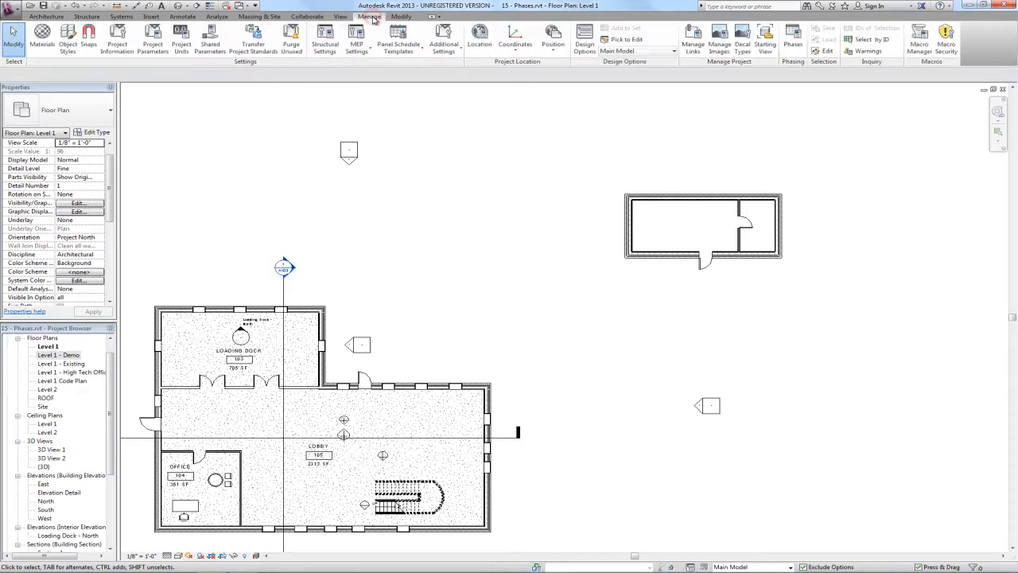
pyautogui.moveTo(792, 39)
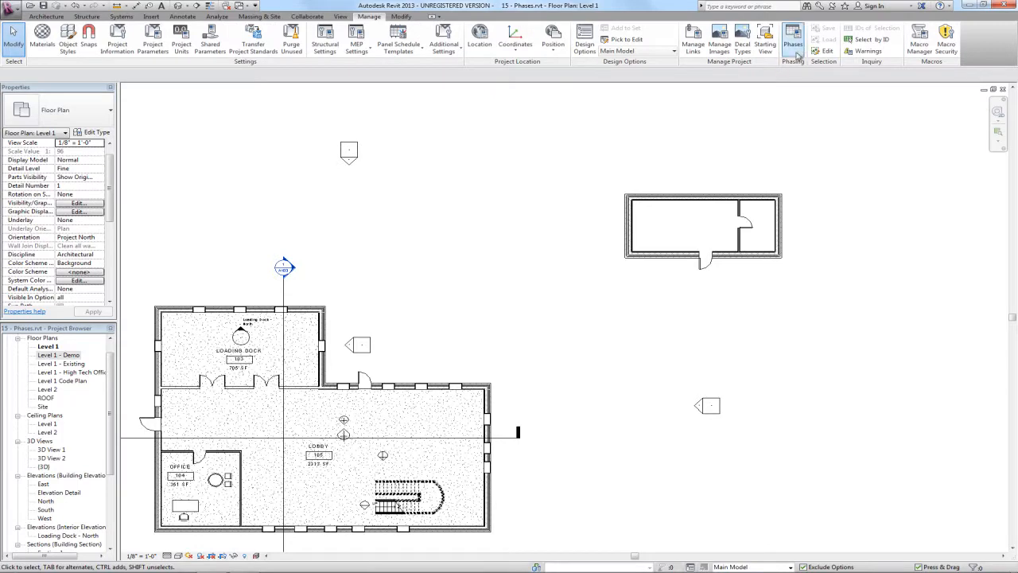
pyautogui.click(792, 35)
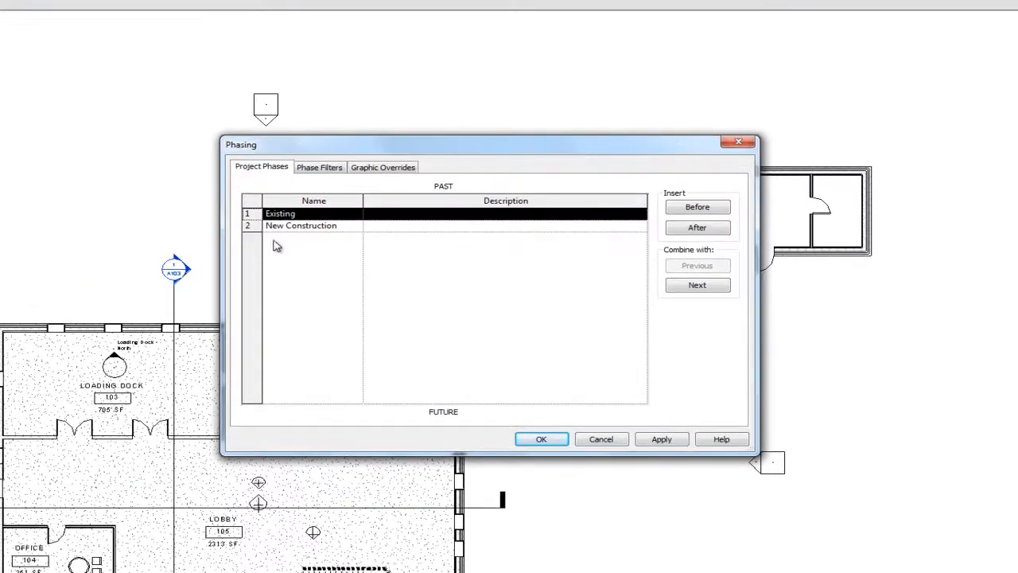
pyautogui.moveTo(306, 251)
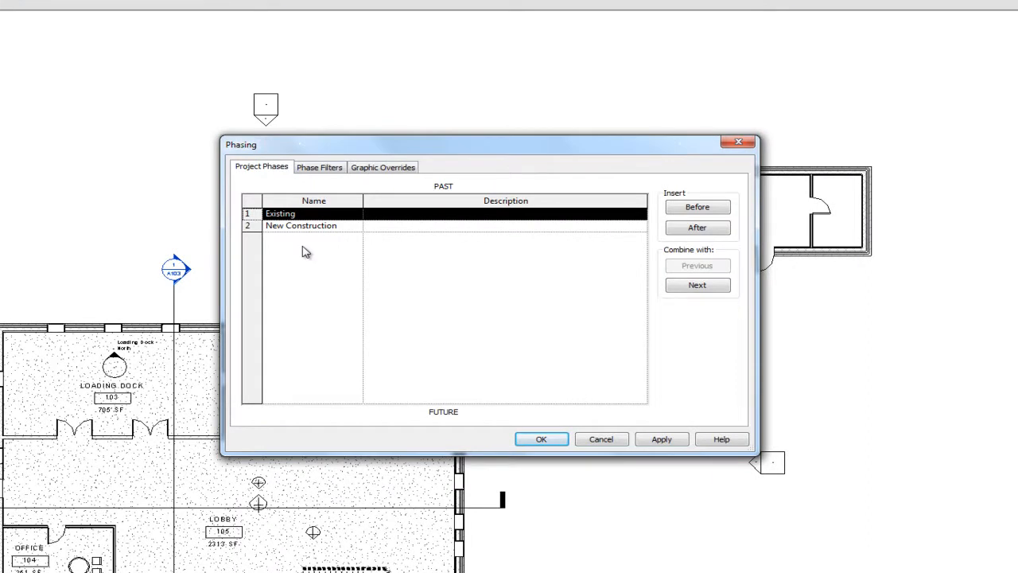
# - Switch the Phasing dialog to its seven phase filters (Show All, Show Complete, Show New...)
pyautogui.click(319, 167)
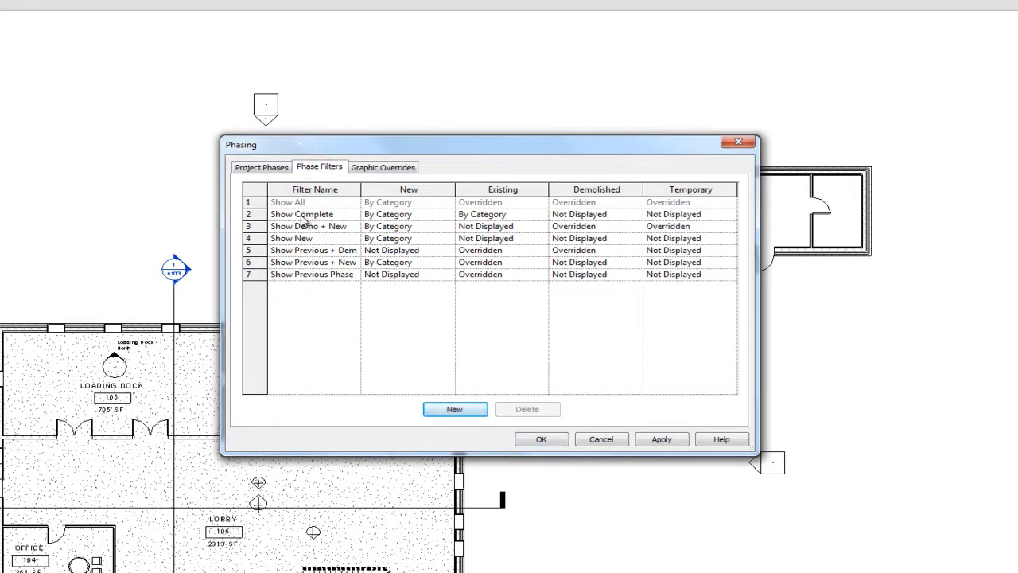
# - Review the phase filters table, then show graphic overrides for Existing, Demolished, New and Temporary
pyautogui.click(302, 213)
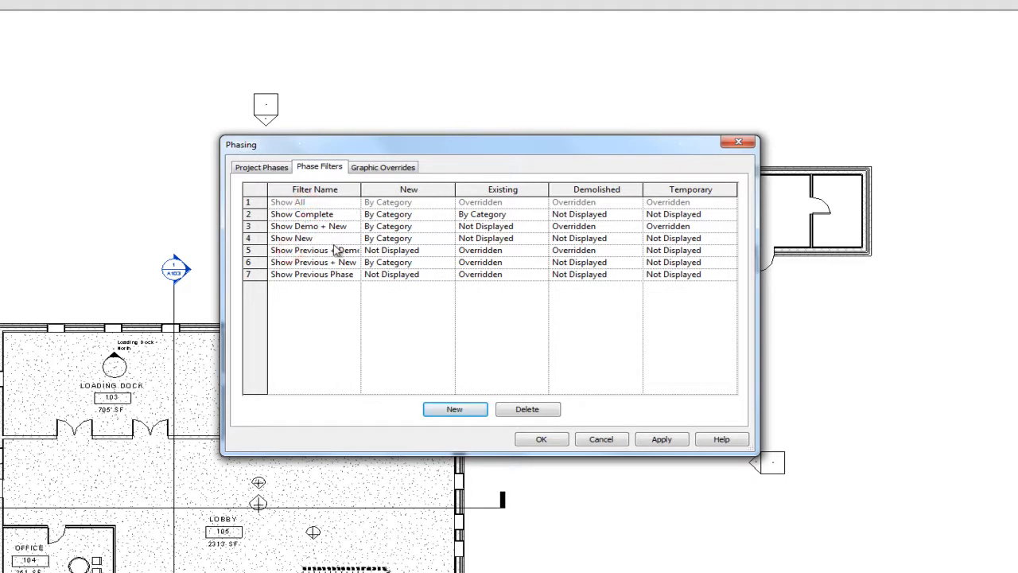
pyautogui.moveTo(389, 250)
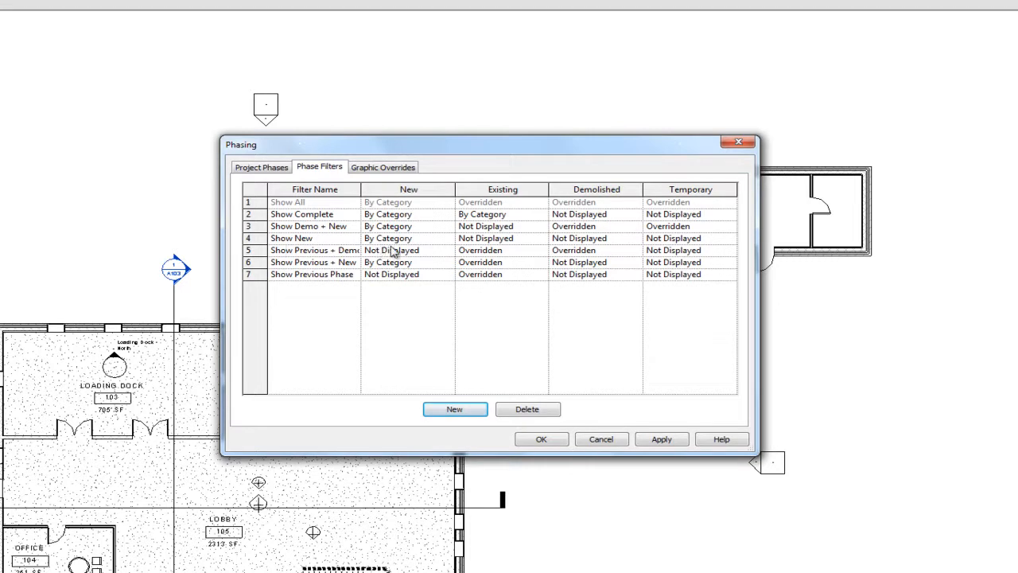
pyautogui.moveTo(404, 209)
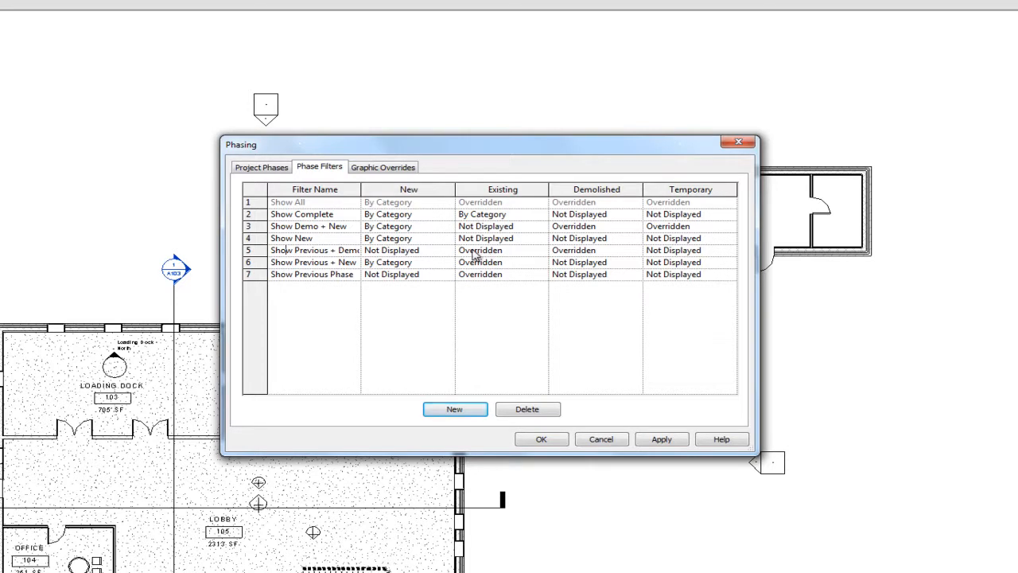
pyautogui.moveTo(502, 256)
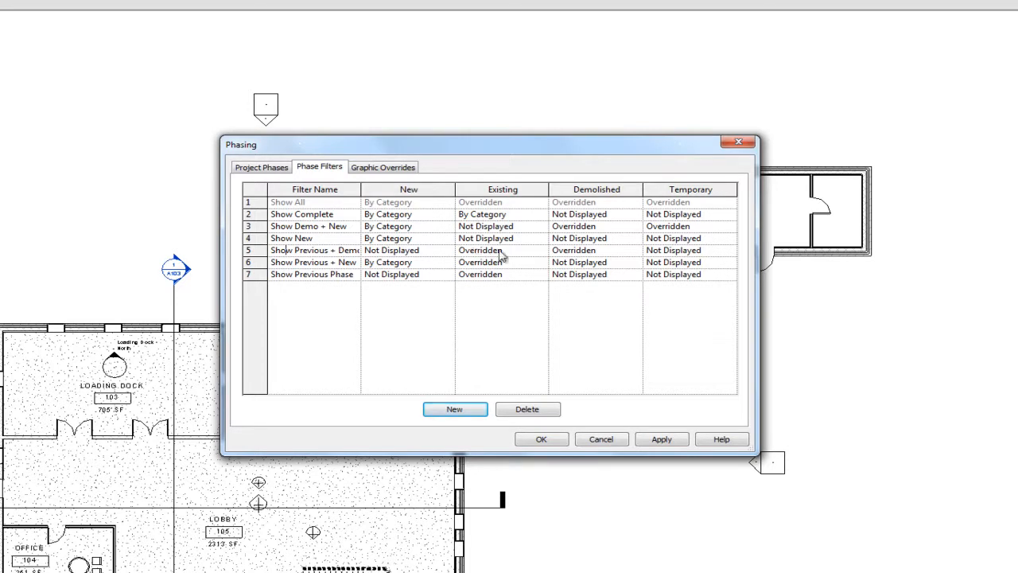
pyautogui.click(382, 168)
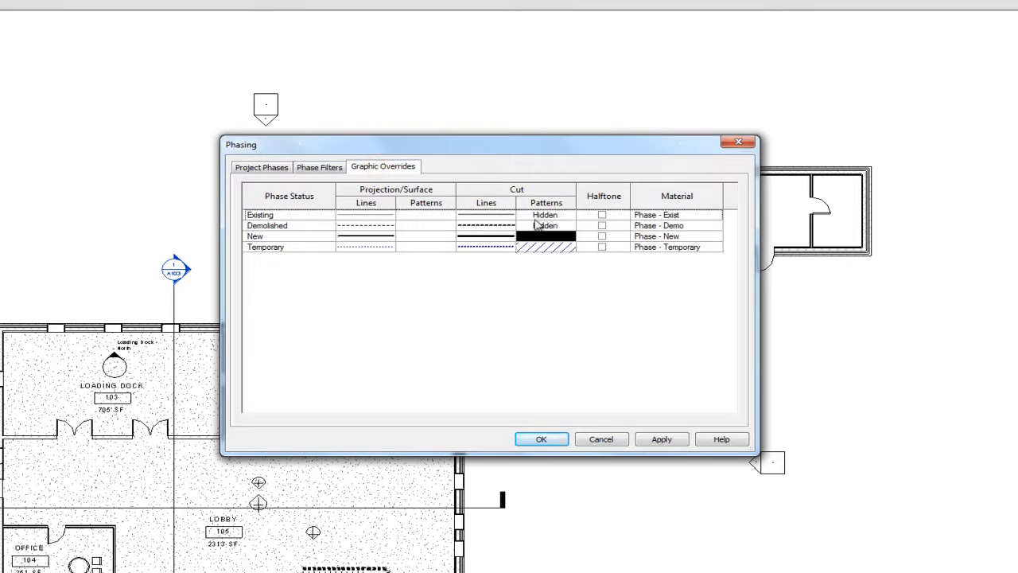
pyautogui.moveTo(599, 280)
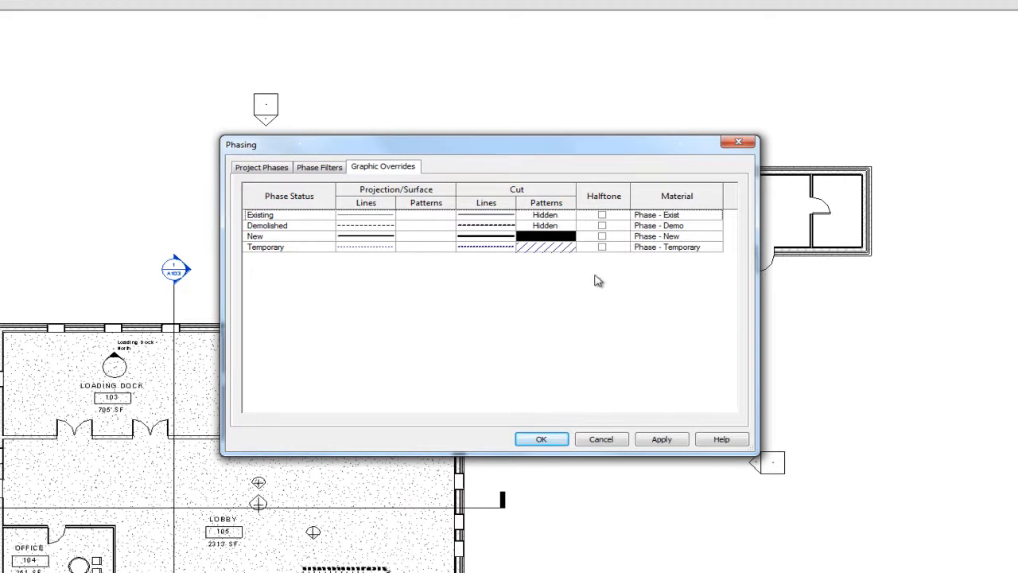
# - Accept the phasing settings with OK, returning to the Level 1 plan
pyautogui.click(541, 439)
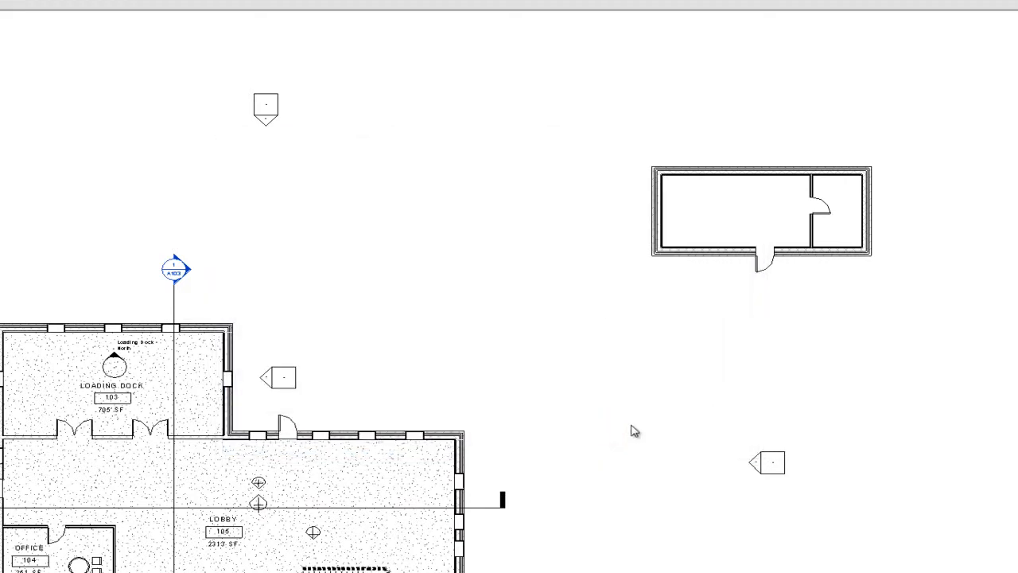